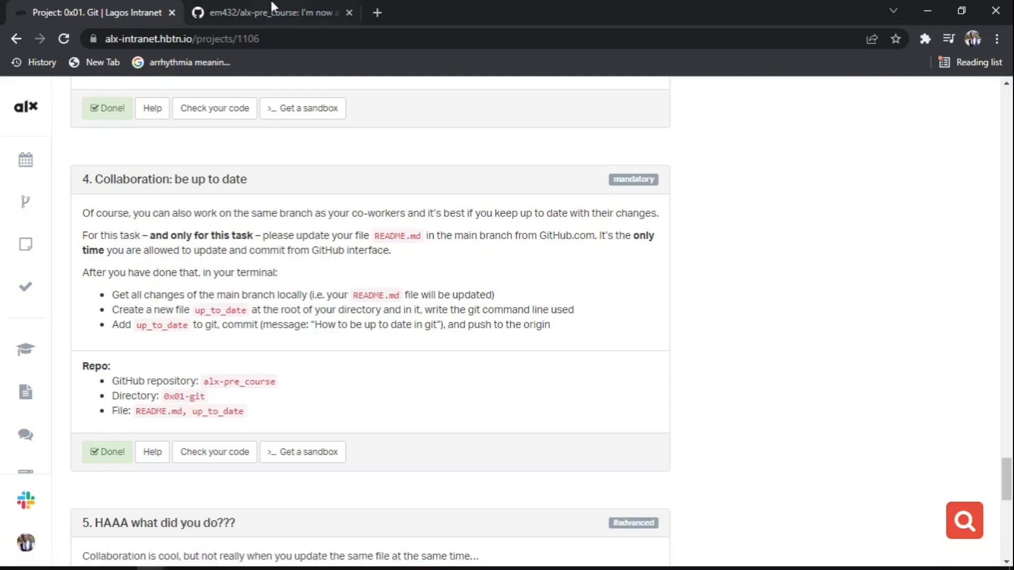
Open 0x01-git/README.md in the alx-pre_course repository after rechecking the ALX task
click(272, 12)
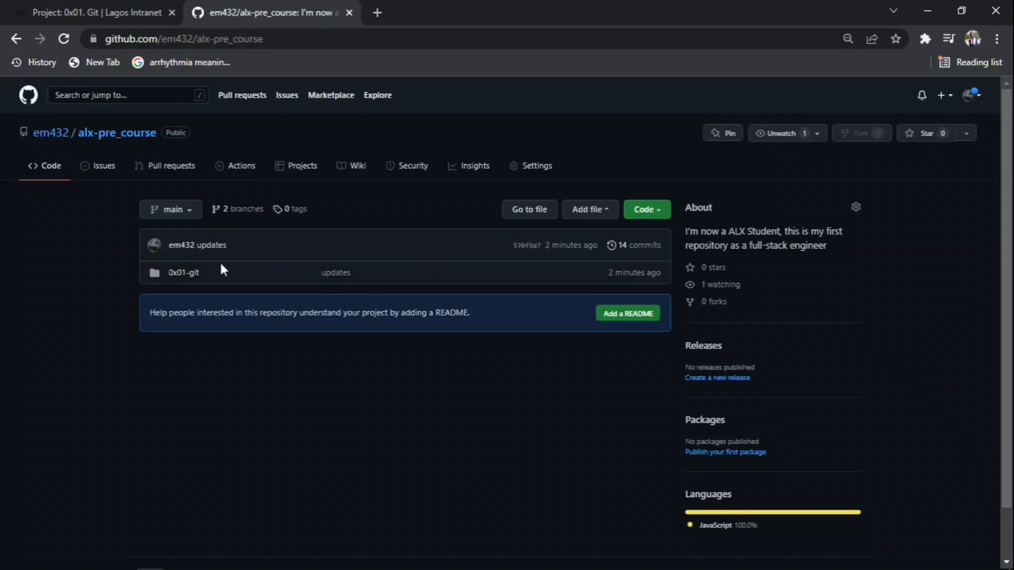
click(184, 272)
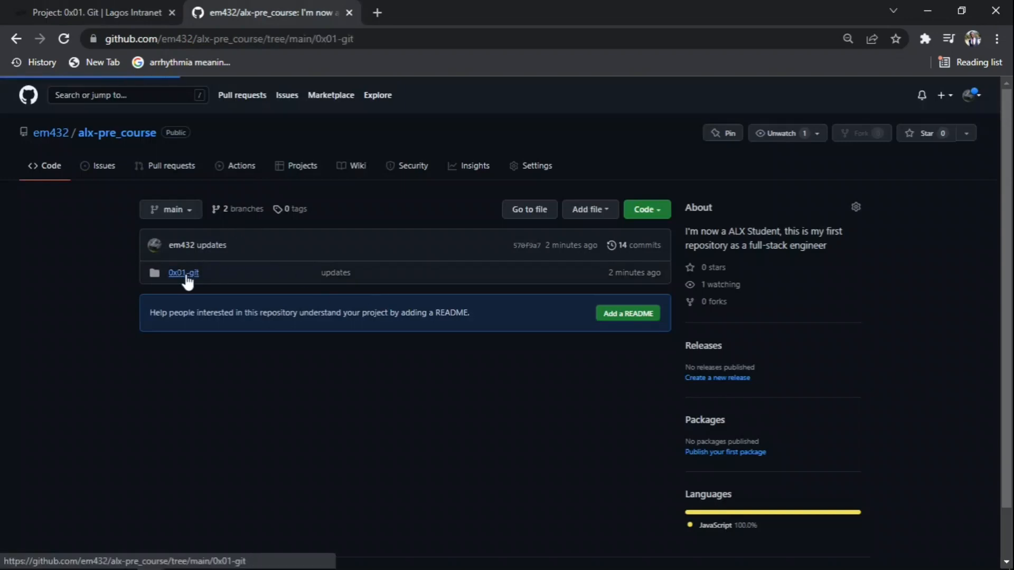
click(184, 272)
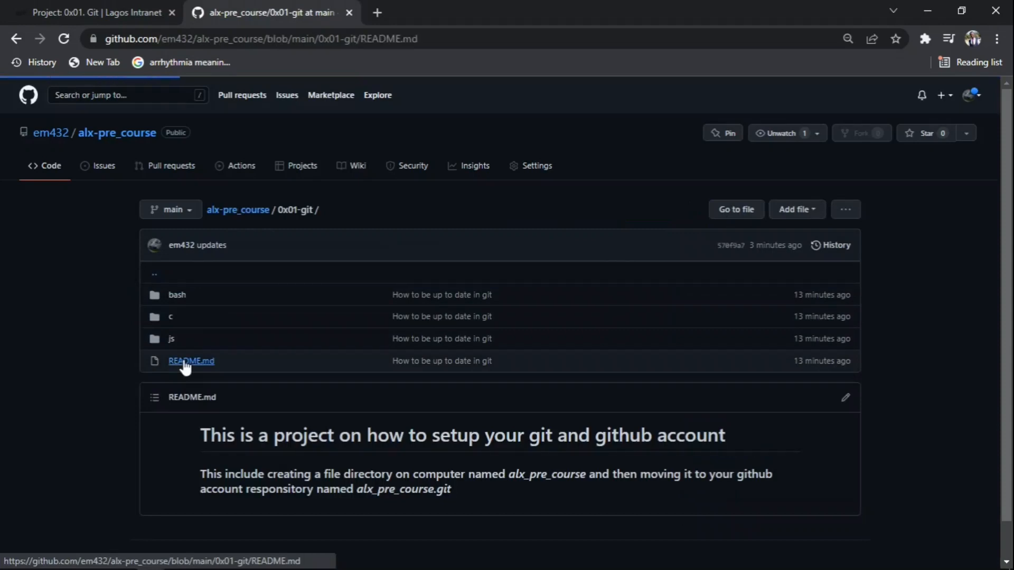
click(190, 361)
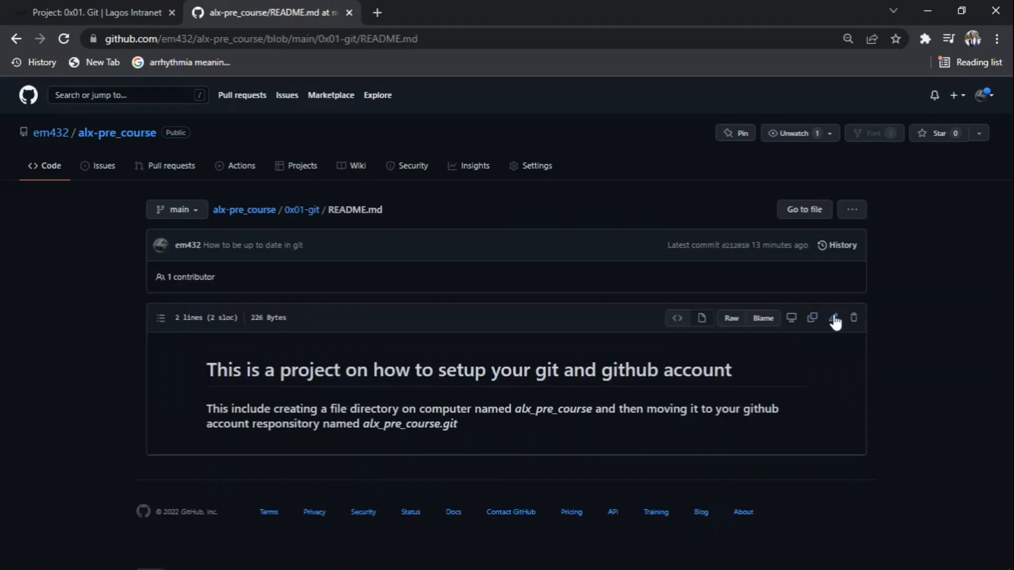
click(97, 13)
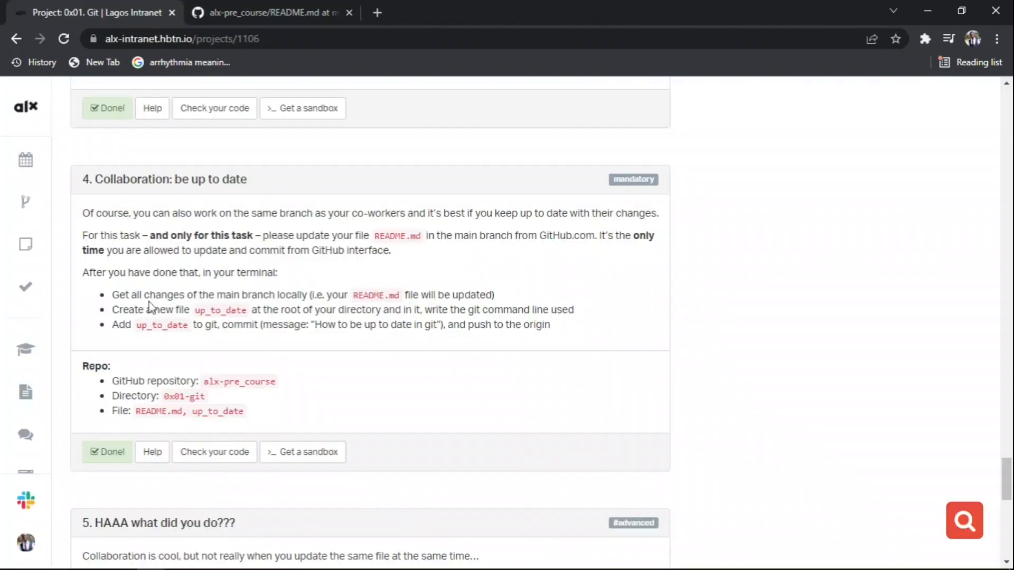
mouse_move(294, 268)
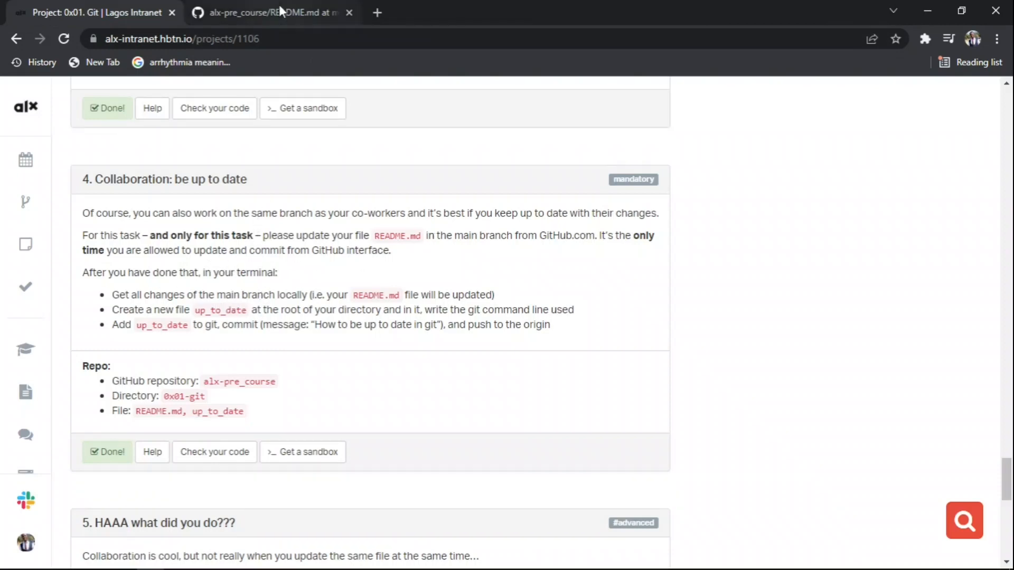
click(271, 12)
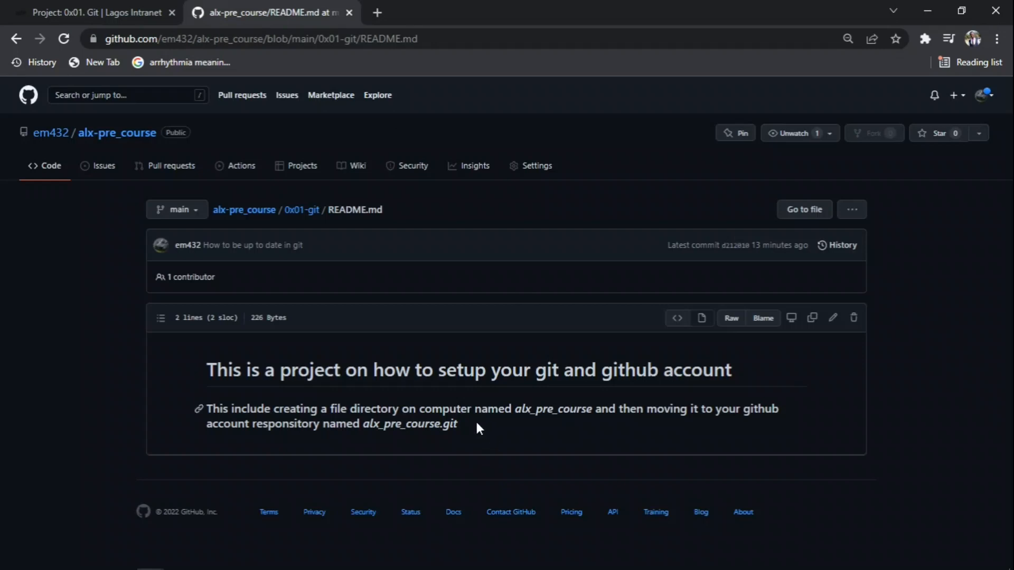
click(834, 318)
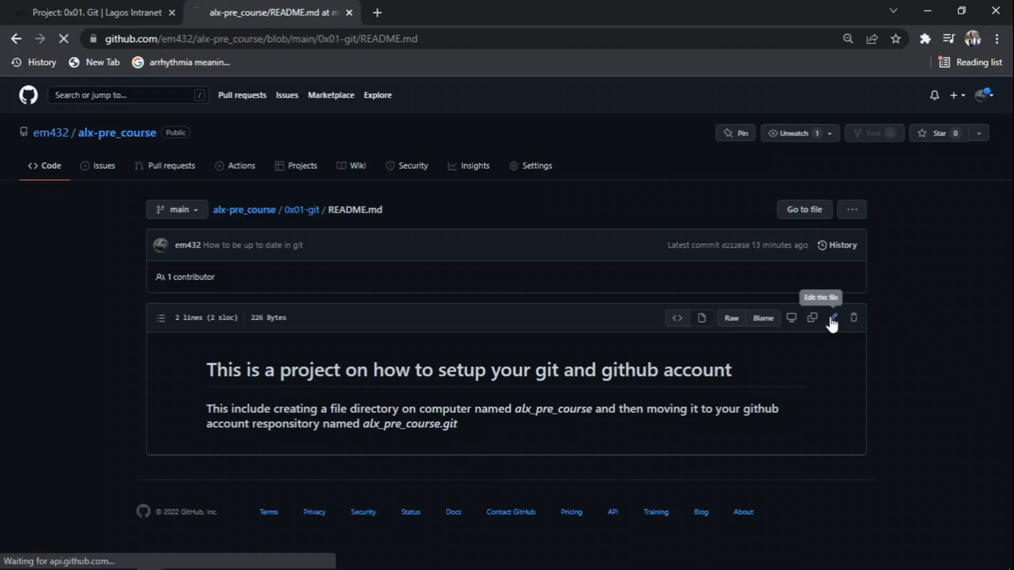
Add 'Updated README file' to the start of README.md's first heading in the GitHub editor
click(833, 317)
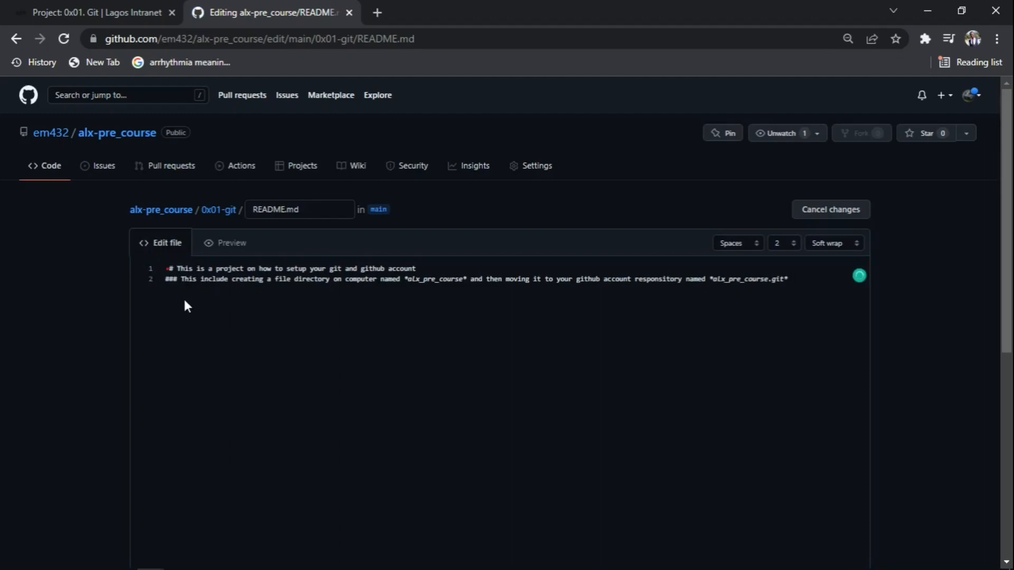
text(Update)
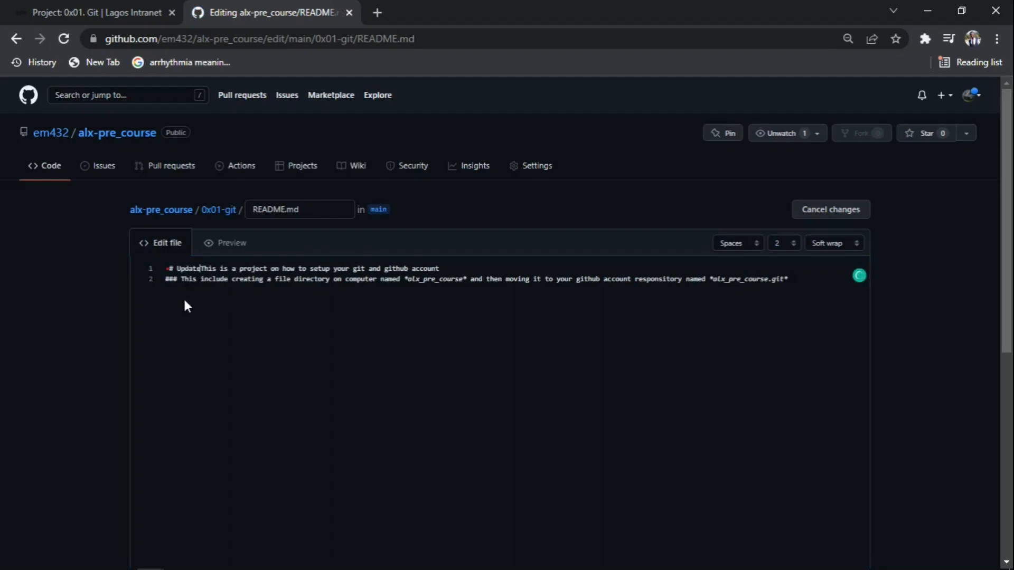
text(d #)
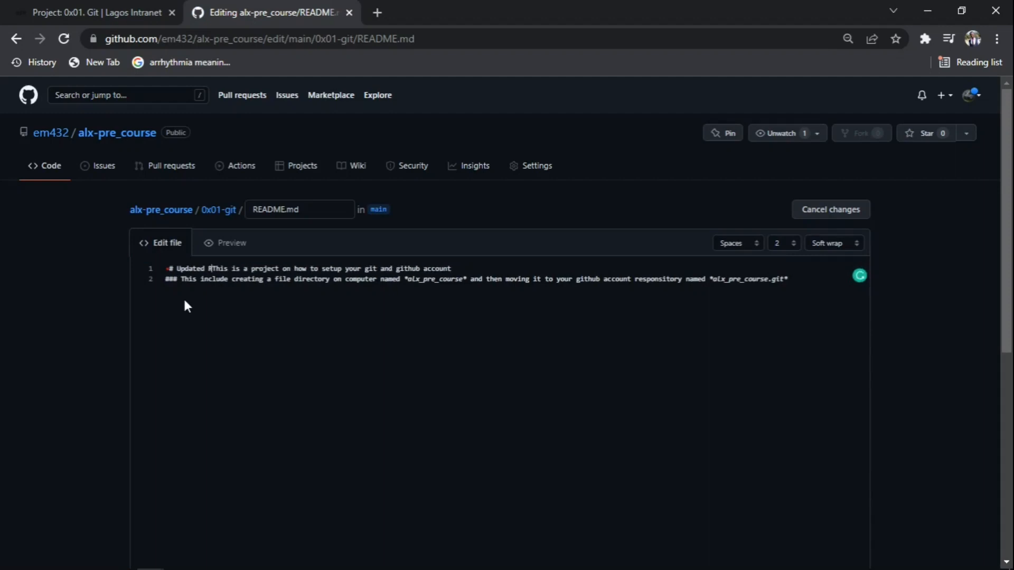
text(README file)
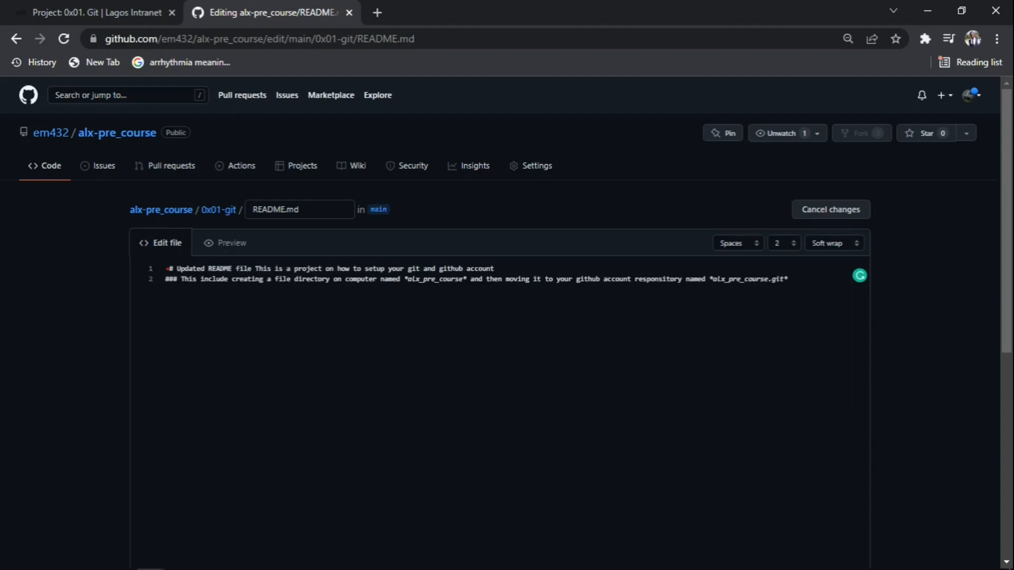
mouse_move(709, 168)
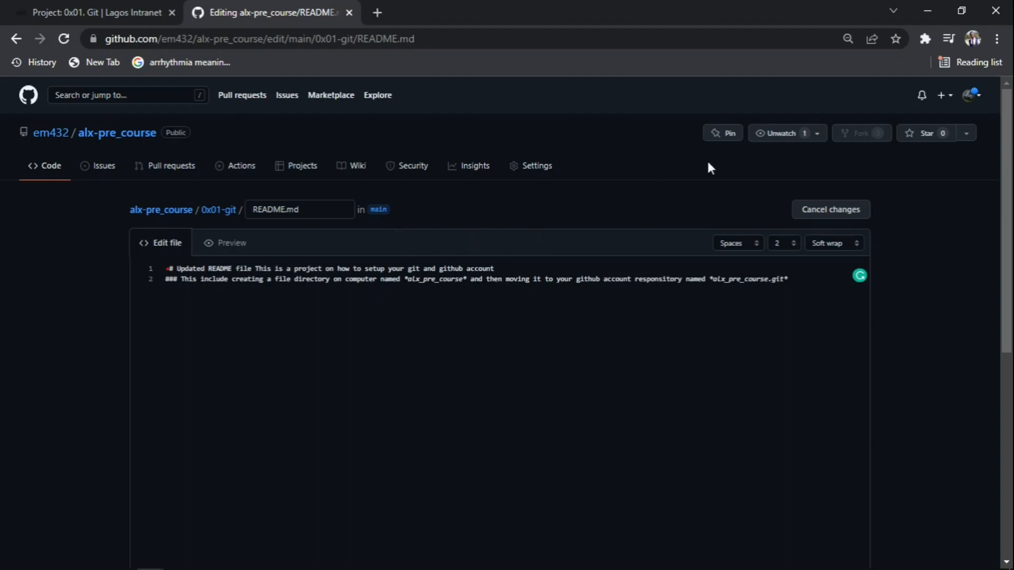
mouse_move(446, 213)
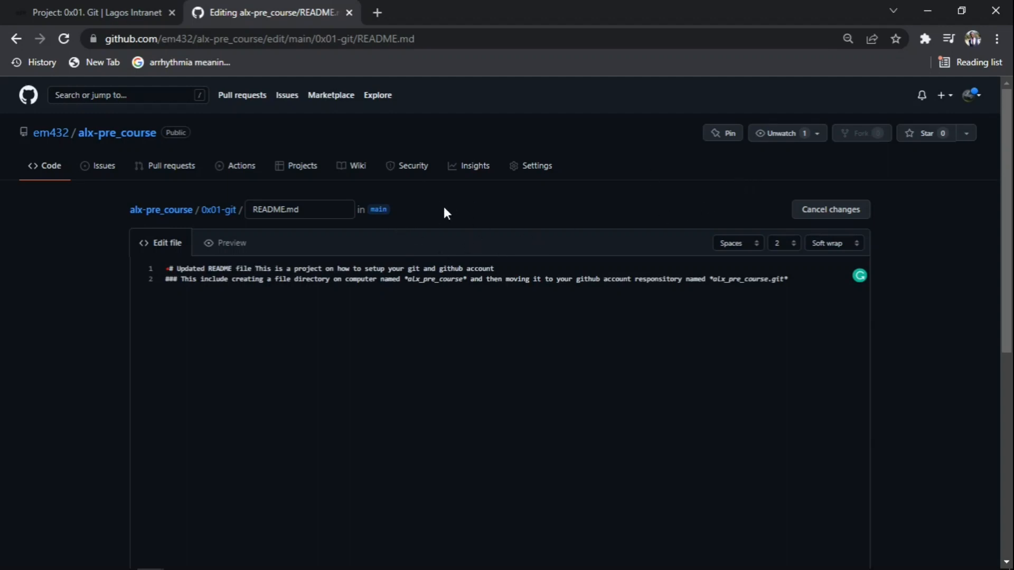
mouse_move(856, 247)
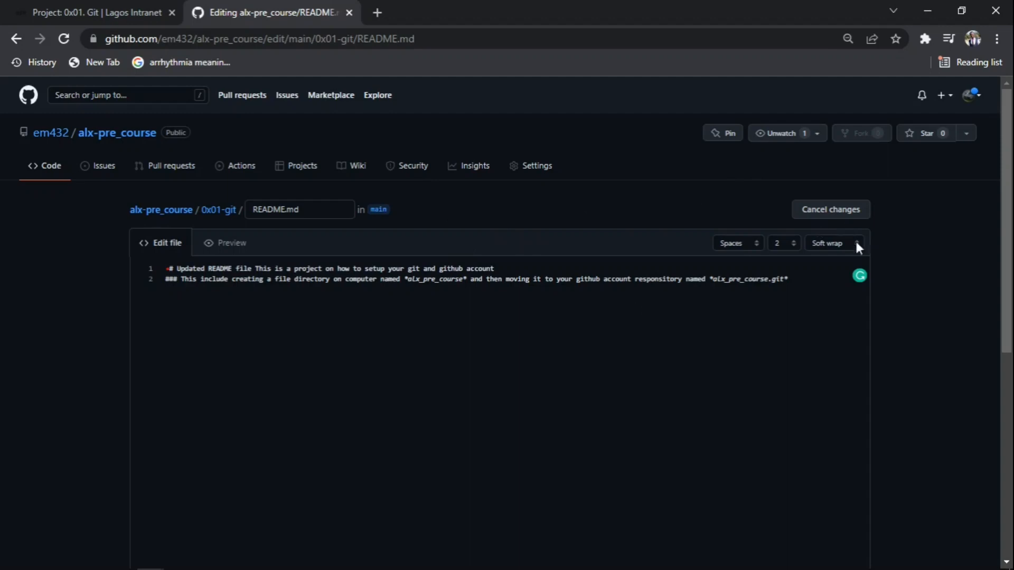
mouse_move(273, 242)
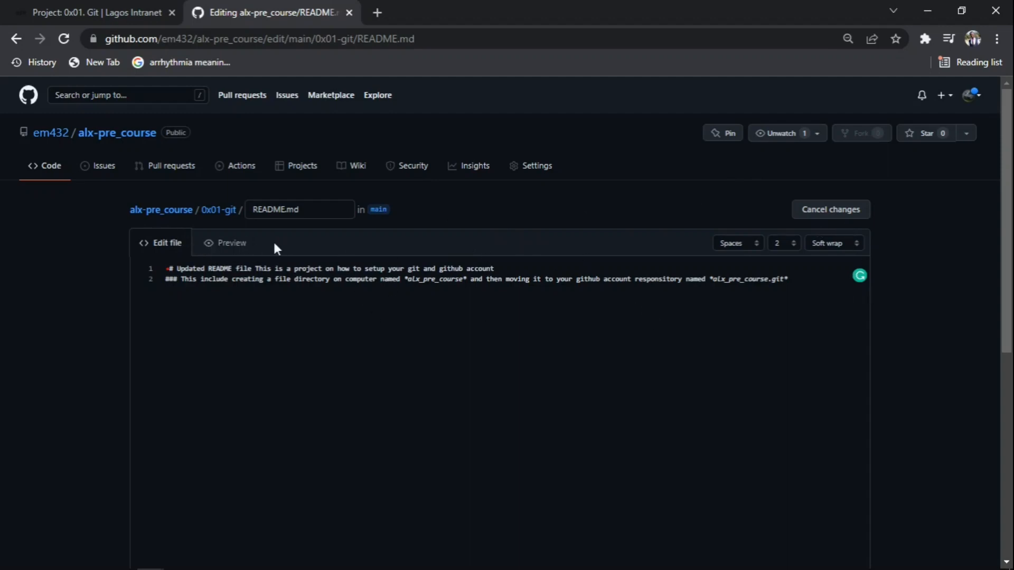
mouse_move(216, 254)
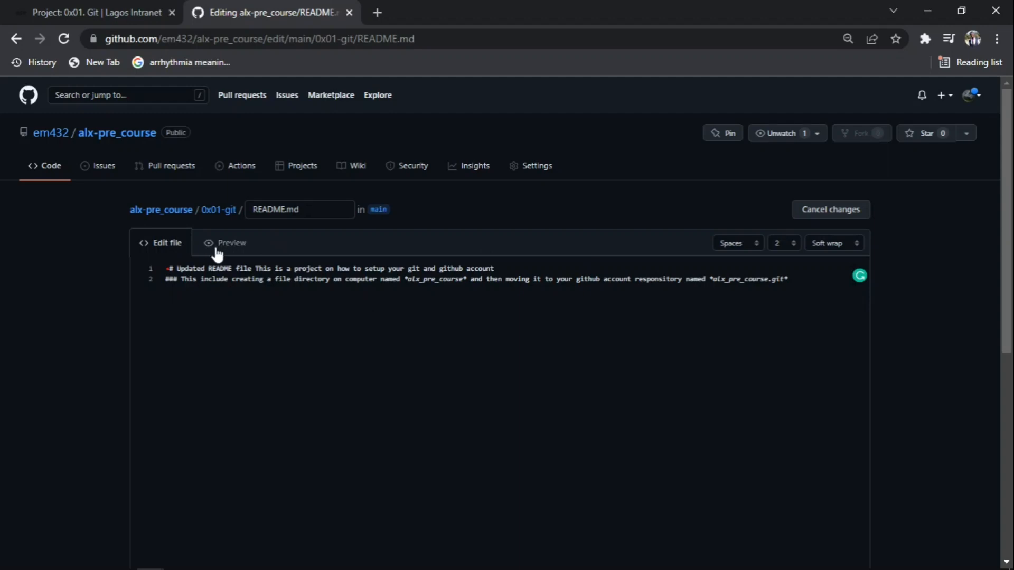
Preview the README edit and commit it to main as 'Update README.md'
click(230, 243)
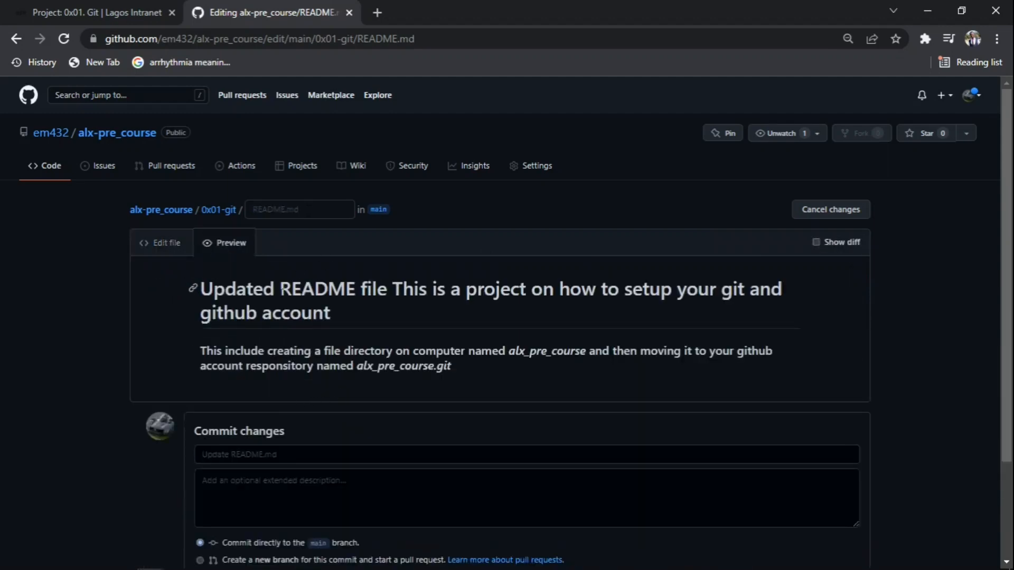
mouse_move(117, 132)
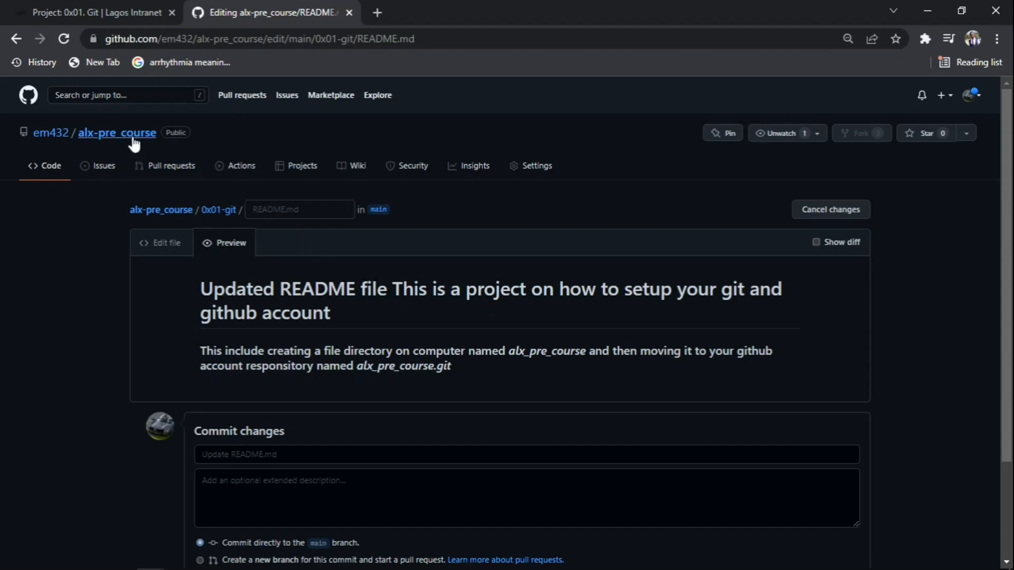
scroll(down, 3)
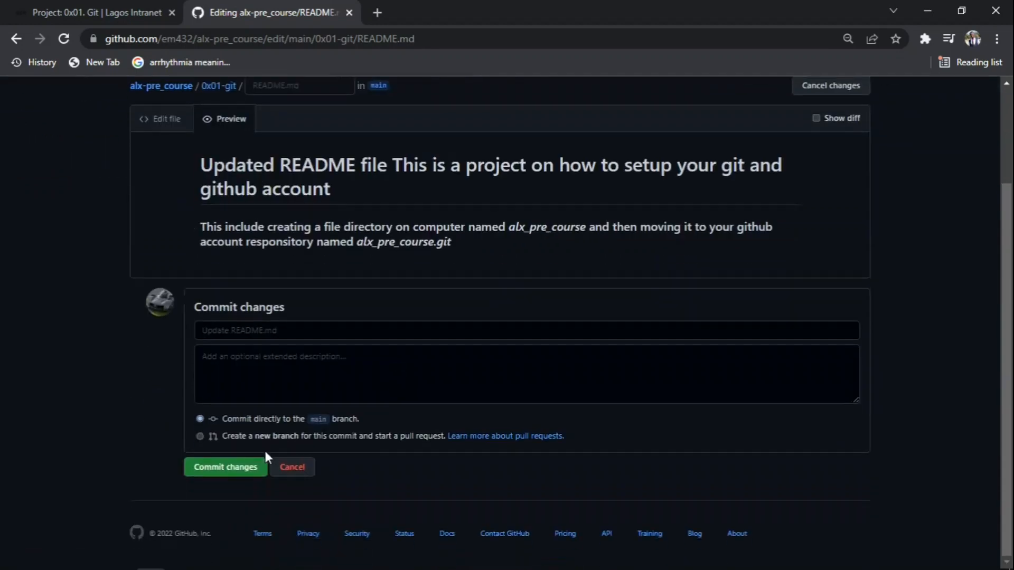
click(225, 467)
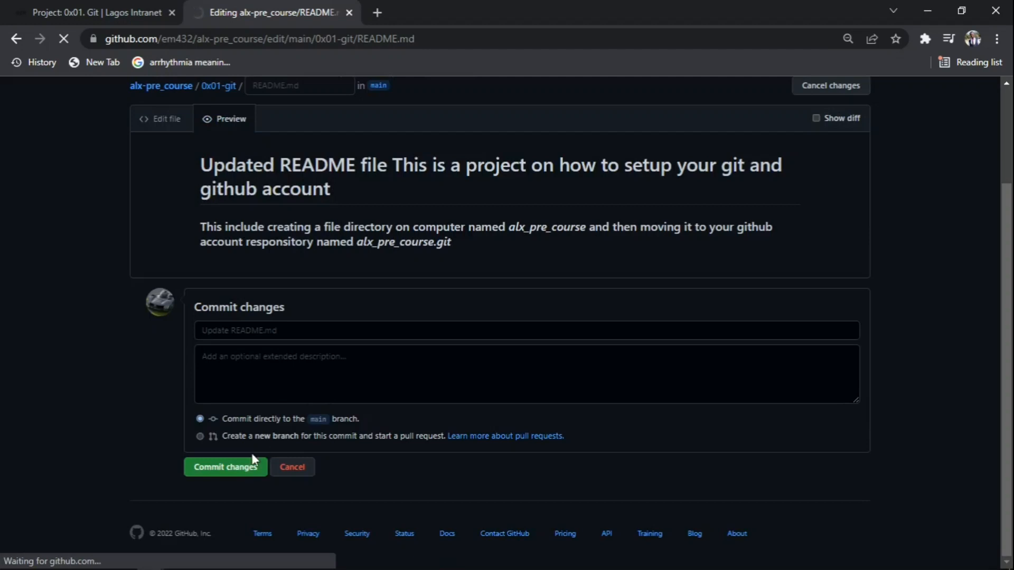
click(225, 466)
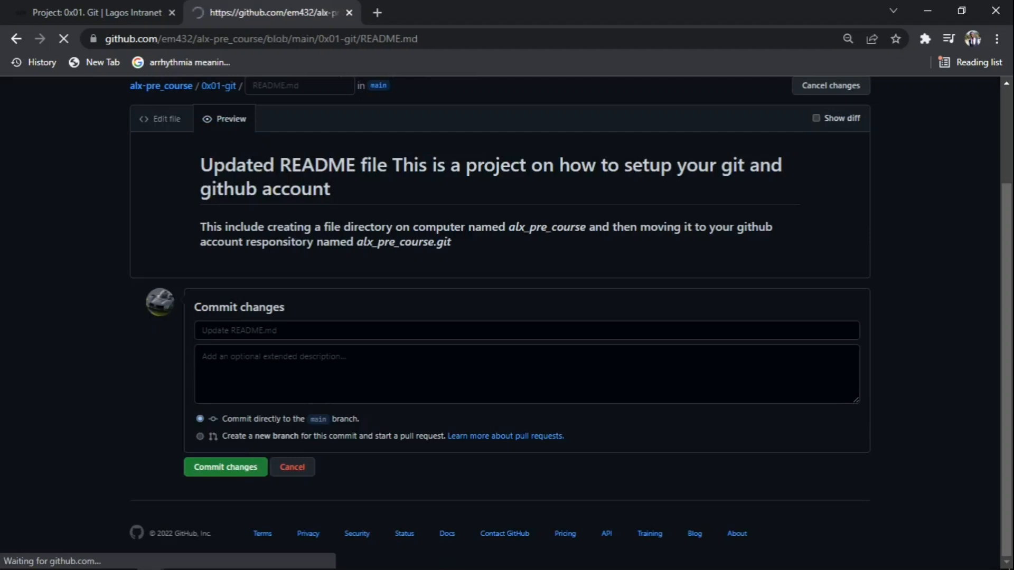
click(225, 466)
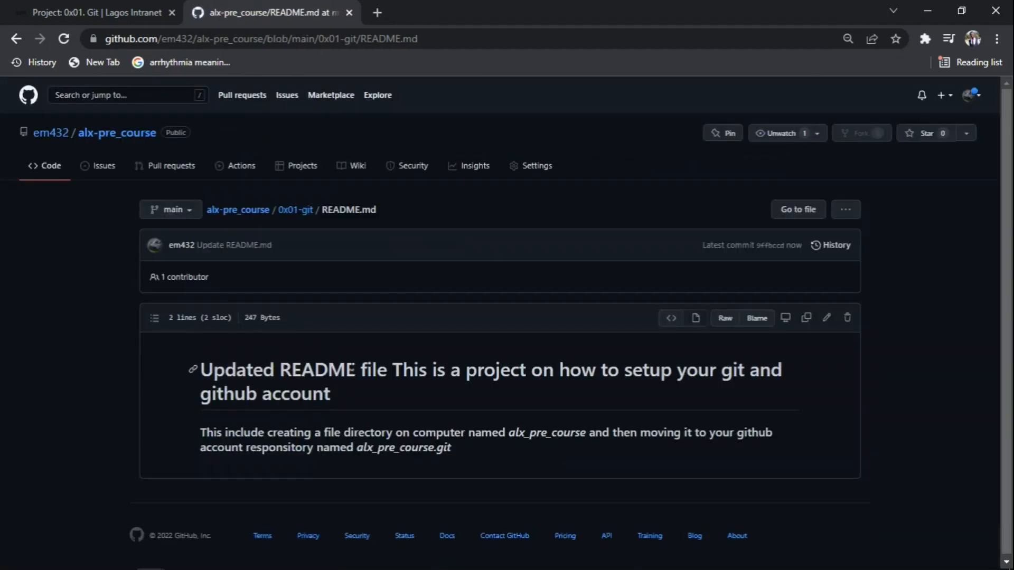
Reread ALX task 4 instructions, then bring up GitHub Desktop on alx-pre_course
click(94, 12)
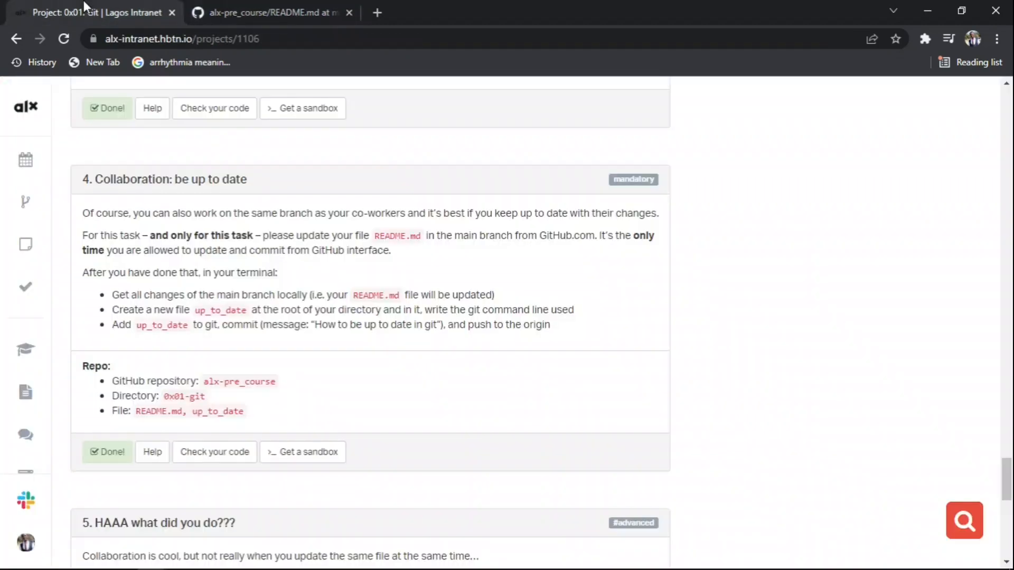
mouse_move(348, 299)
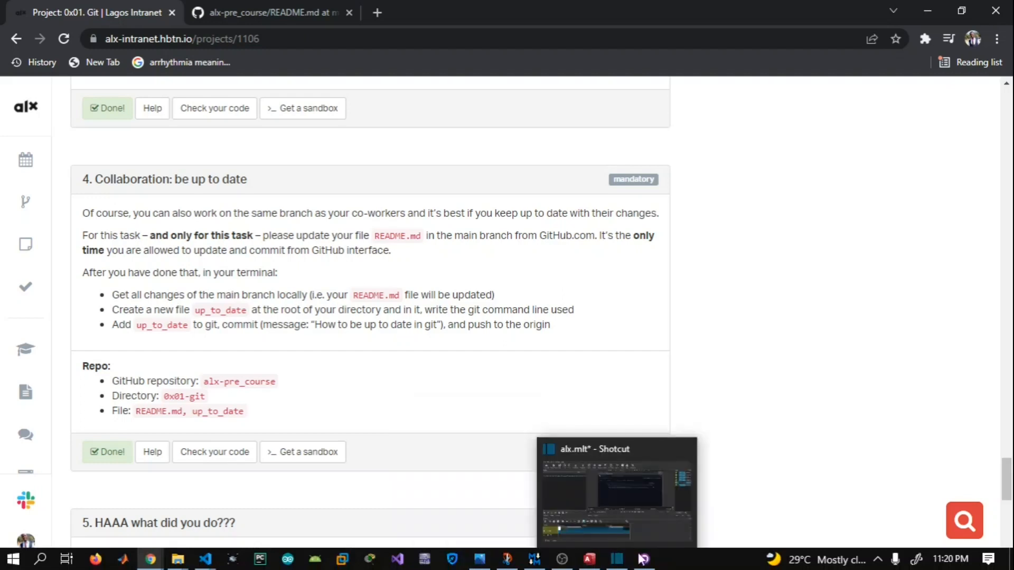
click(643, 559)
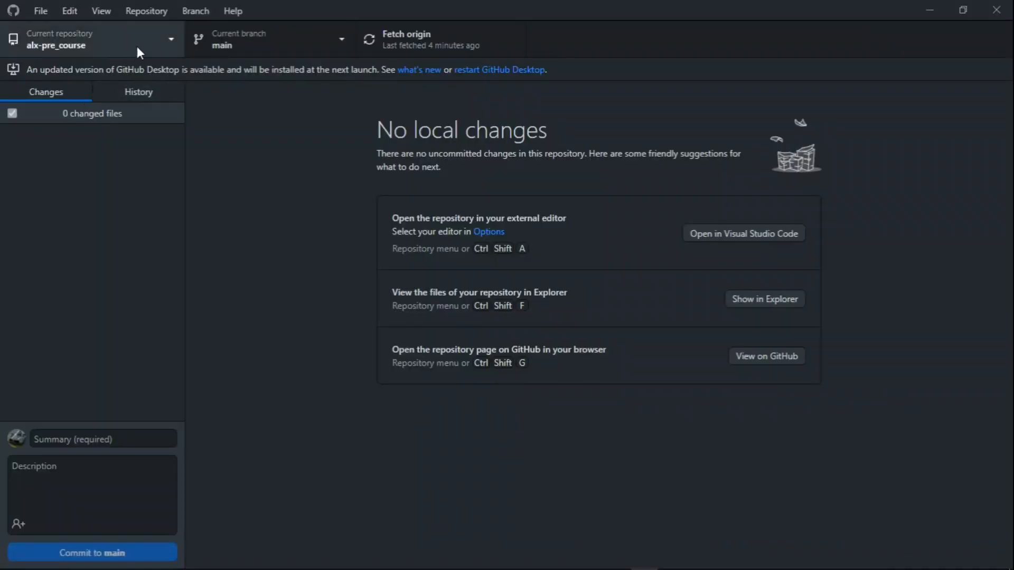
Pull the new README commit from origin into the local main branch
click(90, 39)
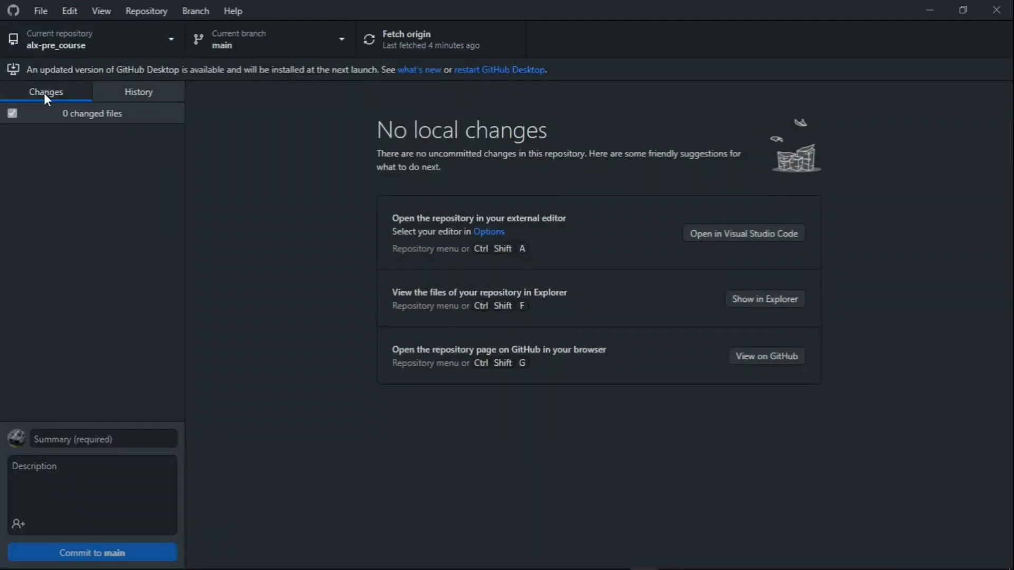
click(414, 38)
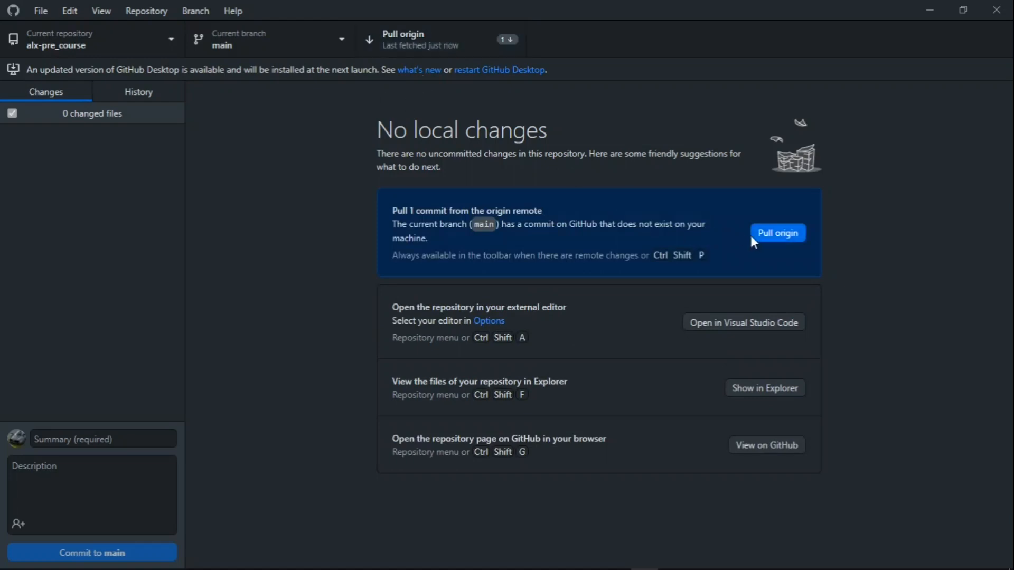
mouse_move(770, 242)
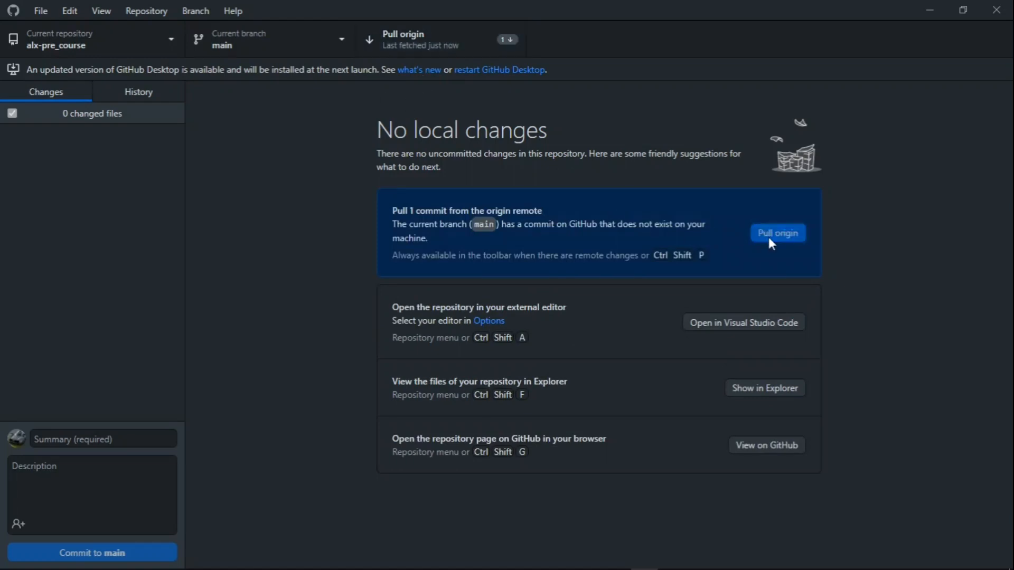
click(776, 233)
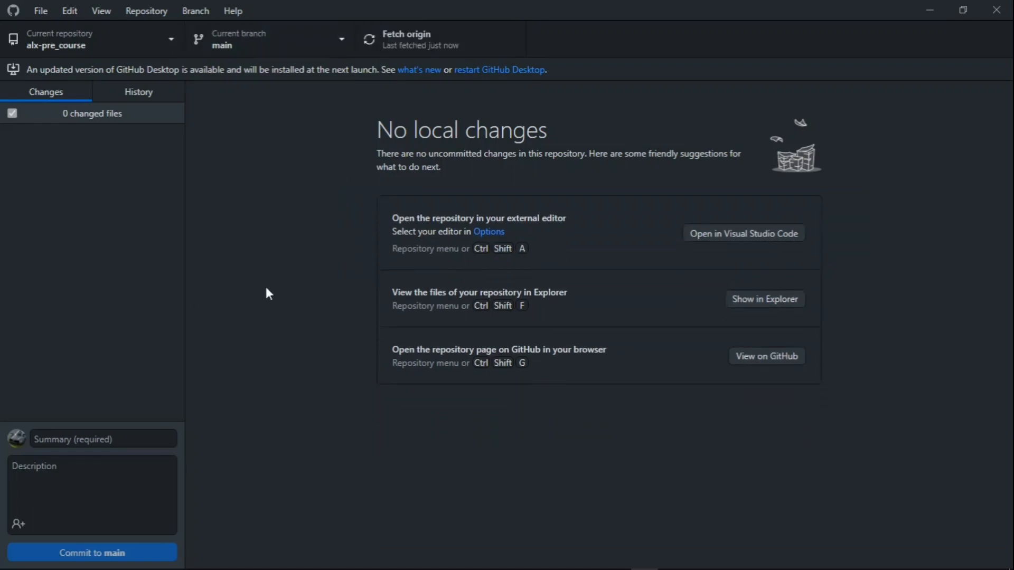
mouse_move(271, 46)
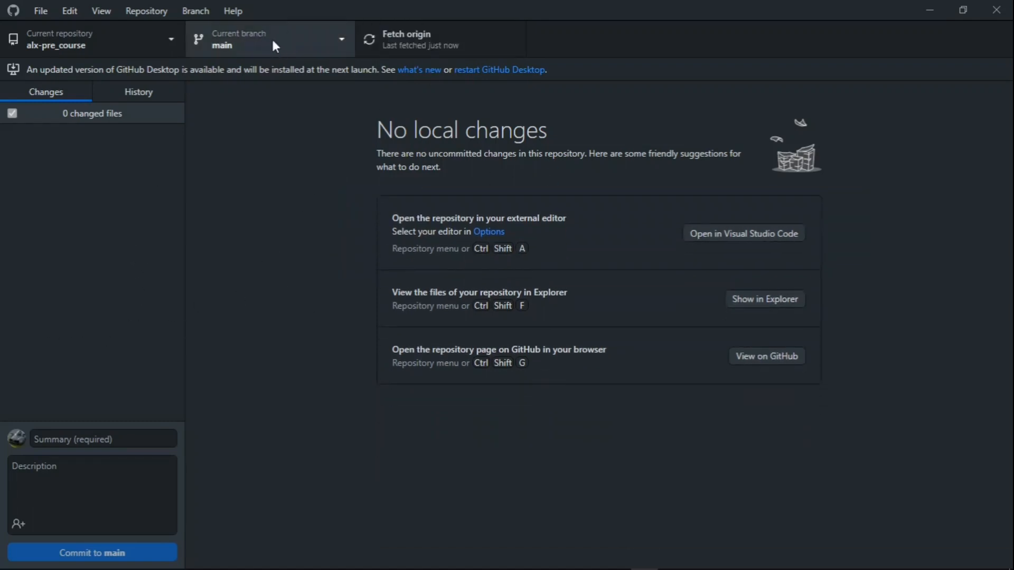
mouse_move(931, 8)
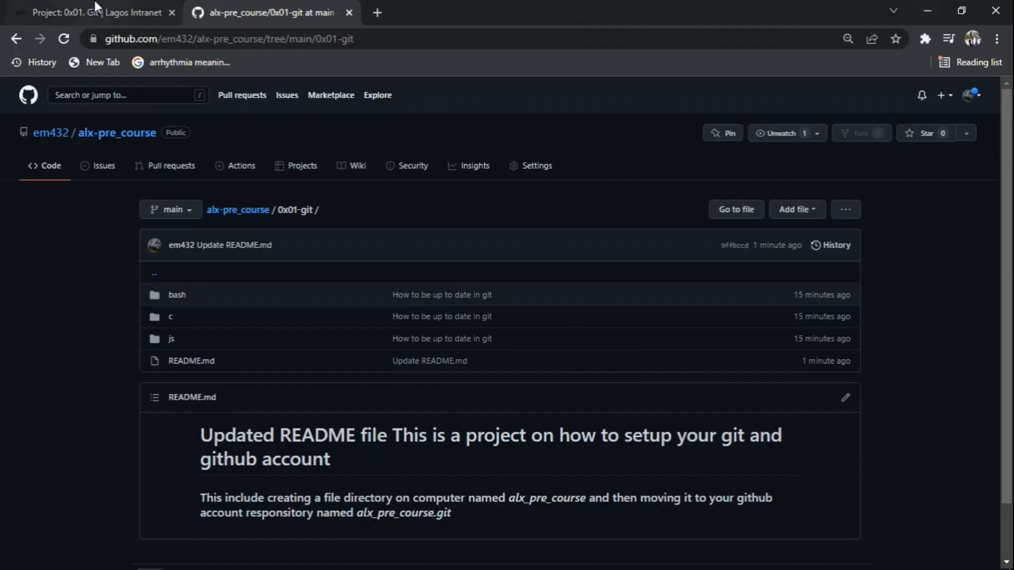
Show the ALX Intranet task 4 'Collaboration: be up to date' instructions
click(97, 12)
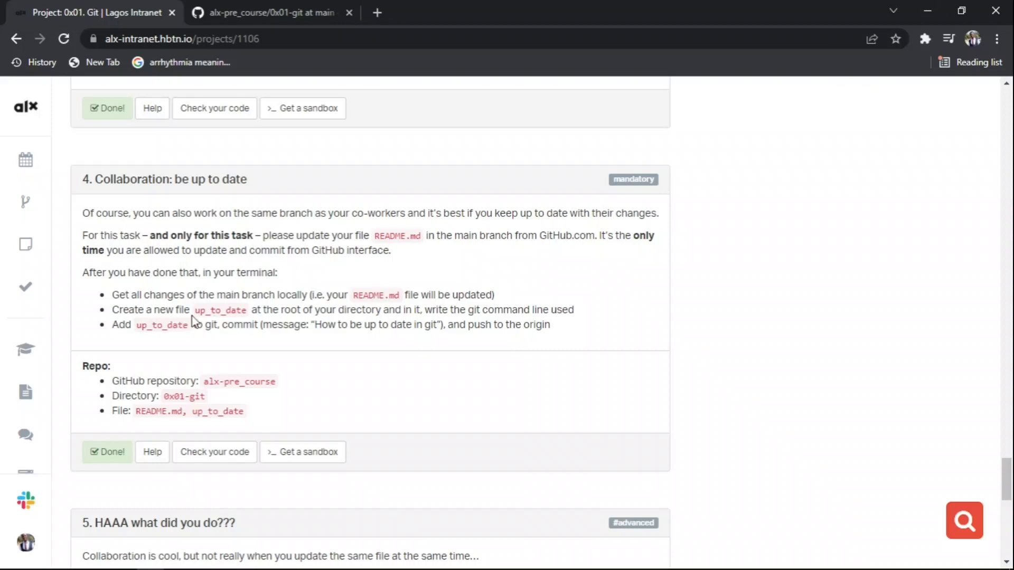
mouse_move(417, 322)
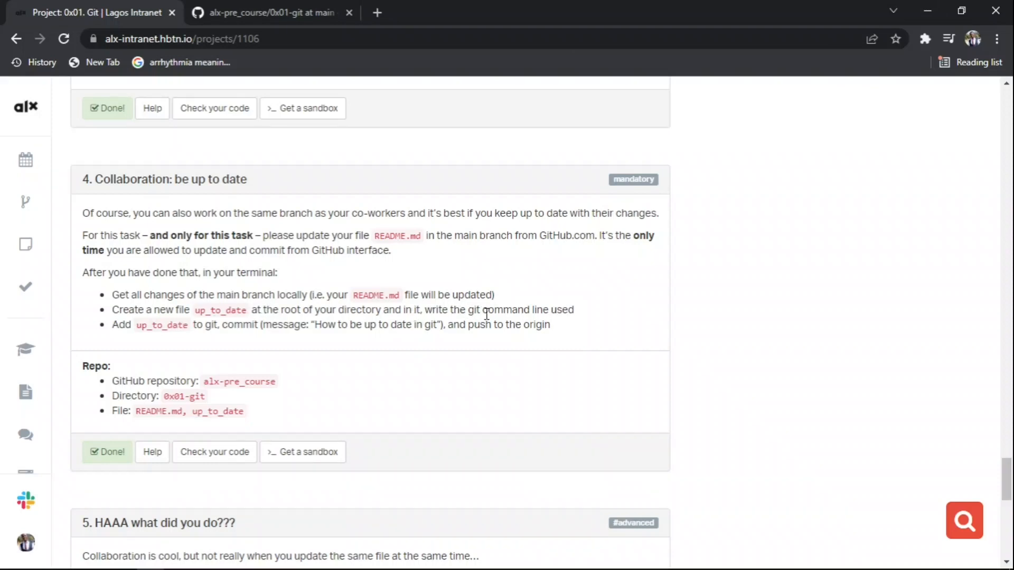
mouse_move(946, 7)
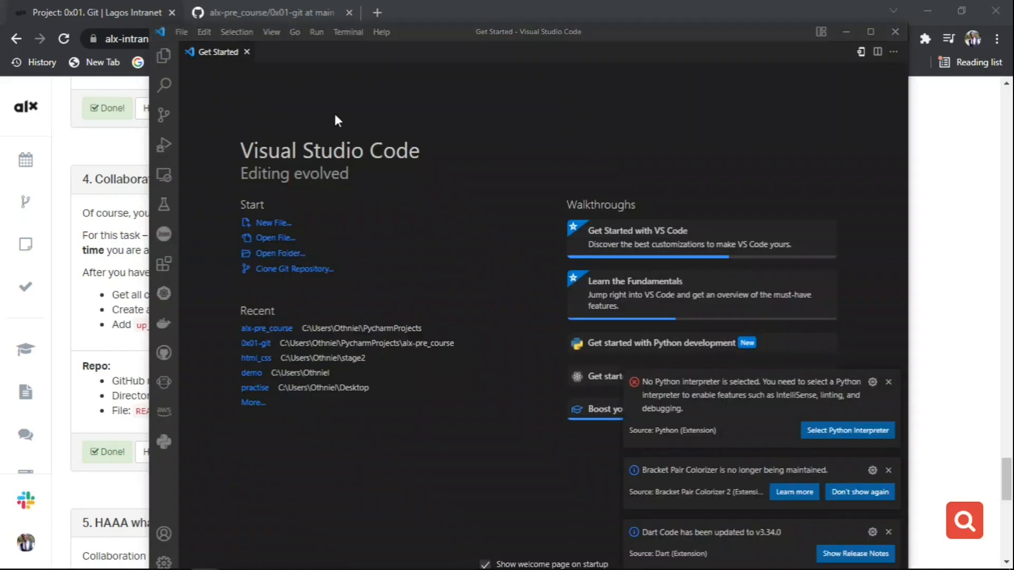
Open the alx-pre_course folder from PycharmProjects in VS Code
click(279, 253)
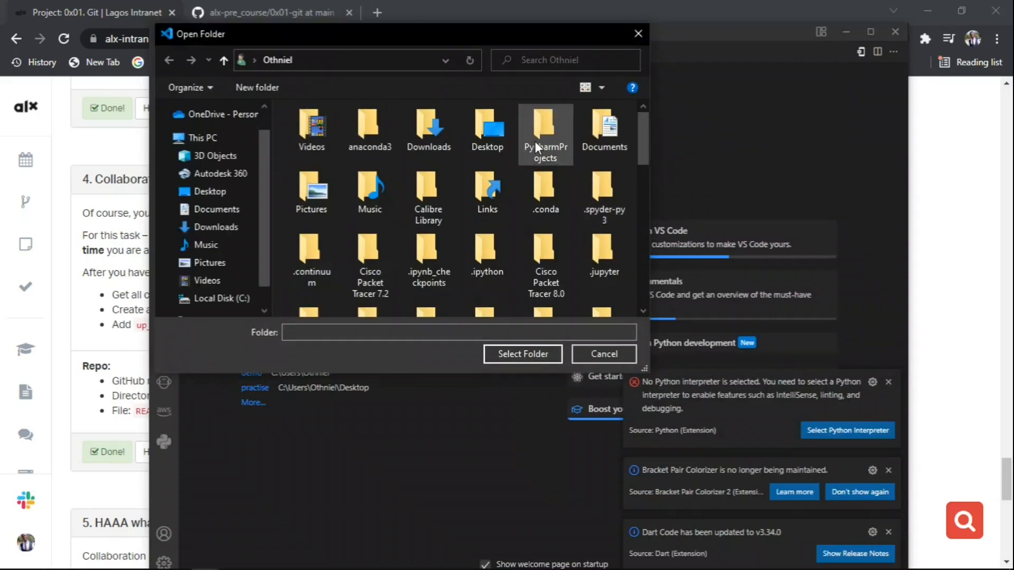
double_click(545, 129)
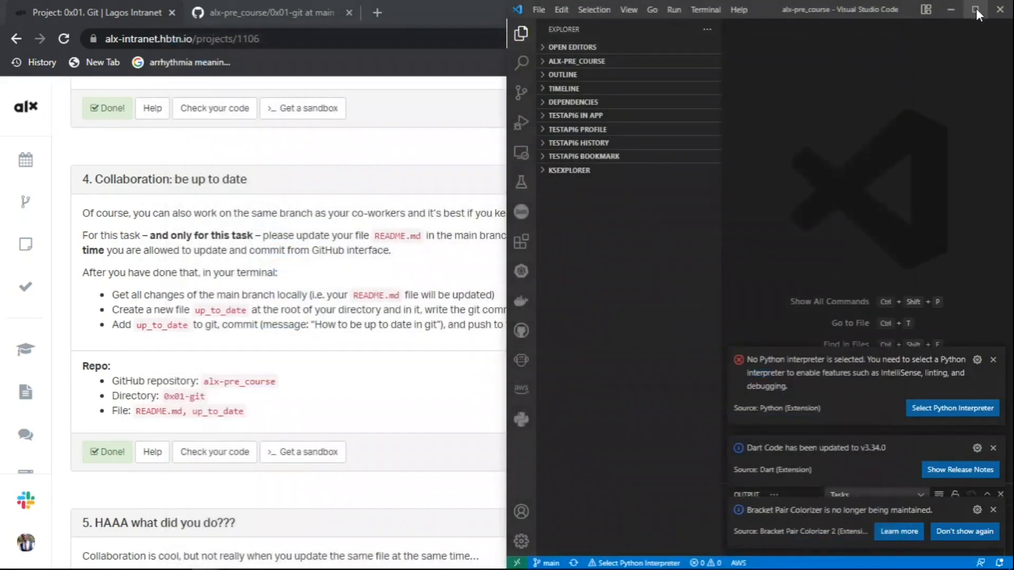
Maximize VS Code and expand alx-pre_course and 0x01-git to show bash, c, js, README.md
click(979, 9)
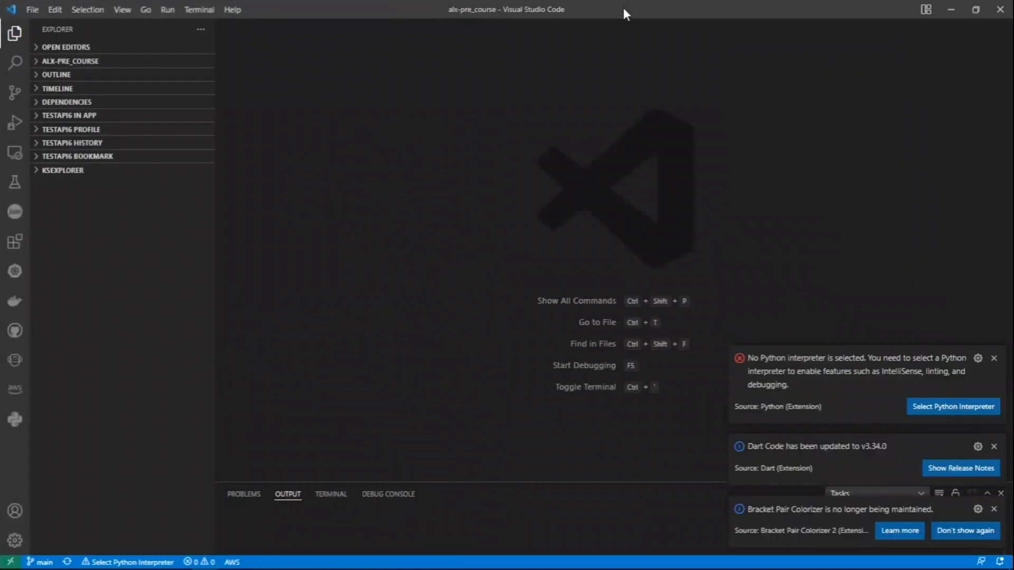
click(70, 60)
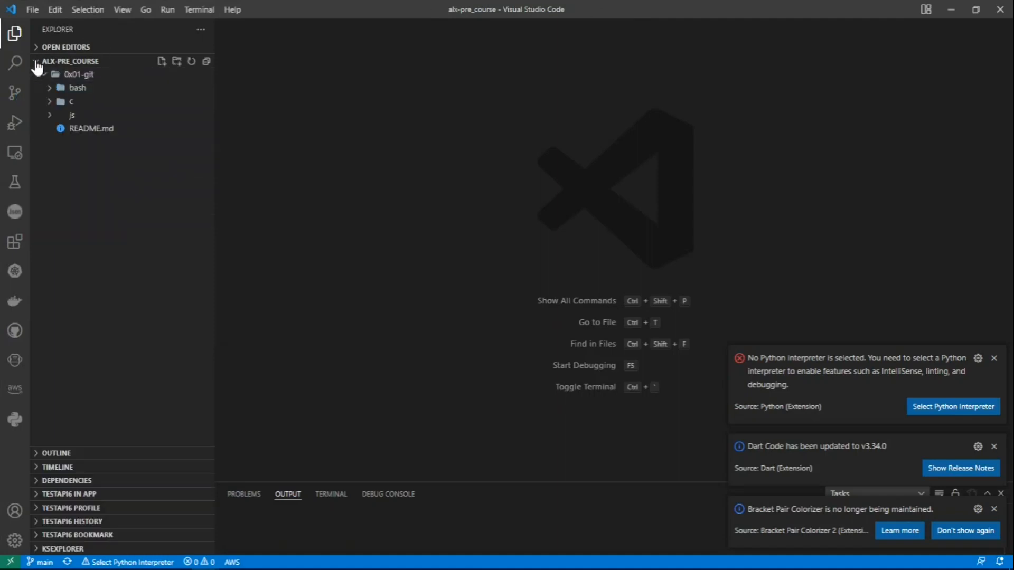
click(79, 74)
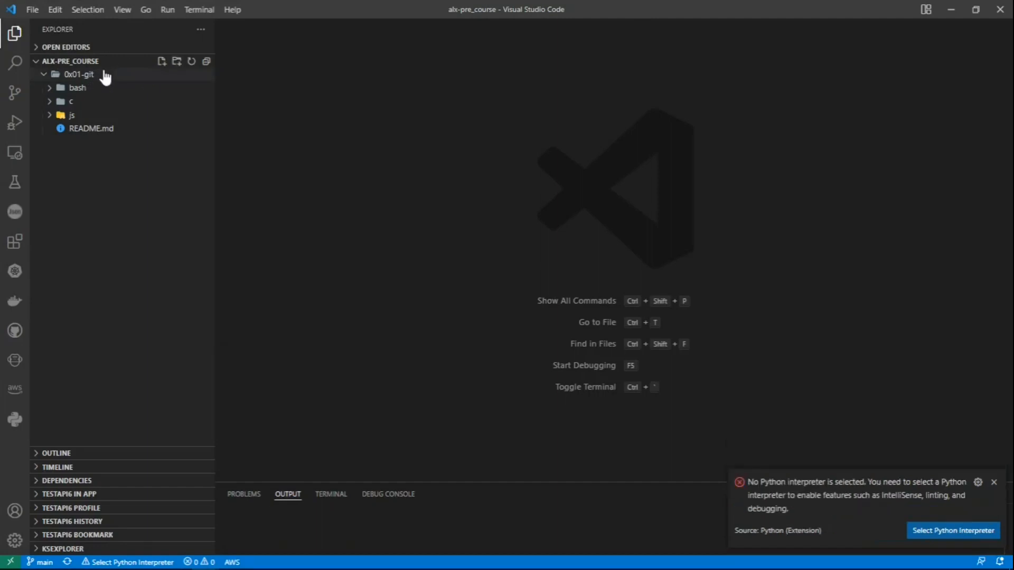
click(78, 74)
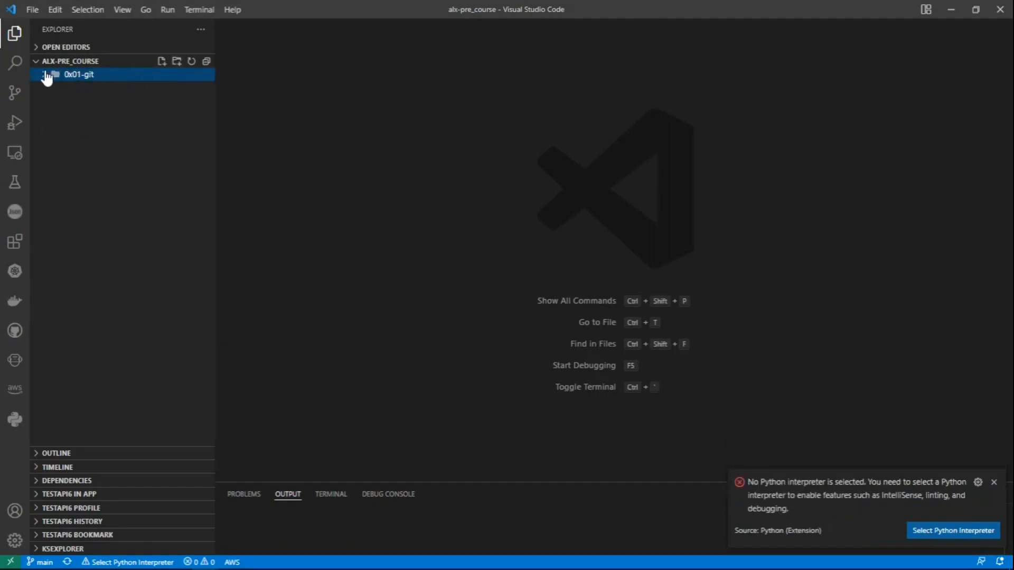
click(78, 74)
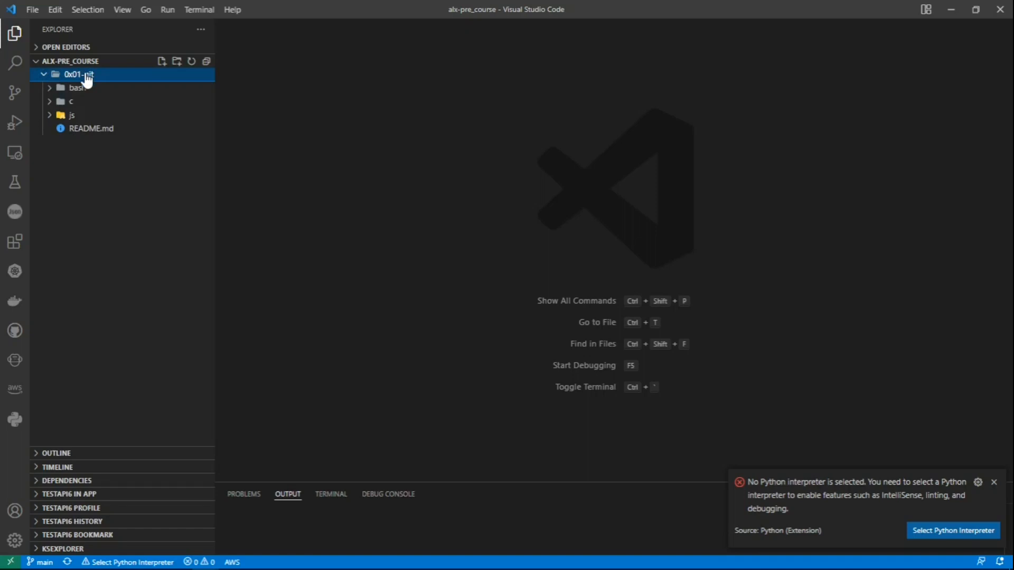
right_click(78, 74)
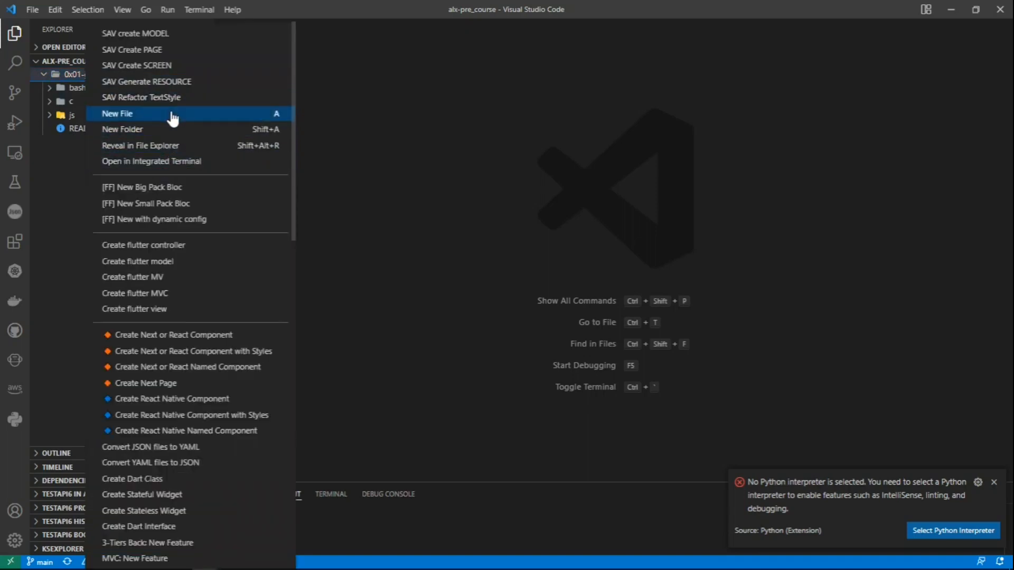
click(118, 114)
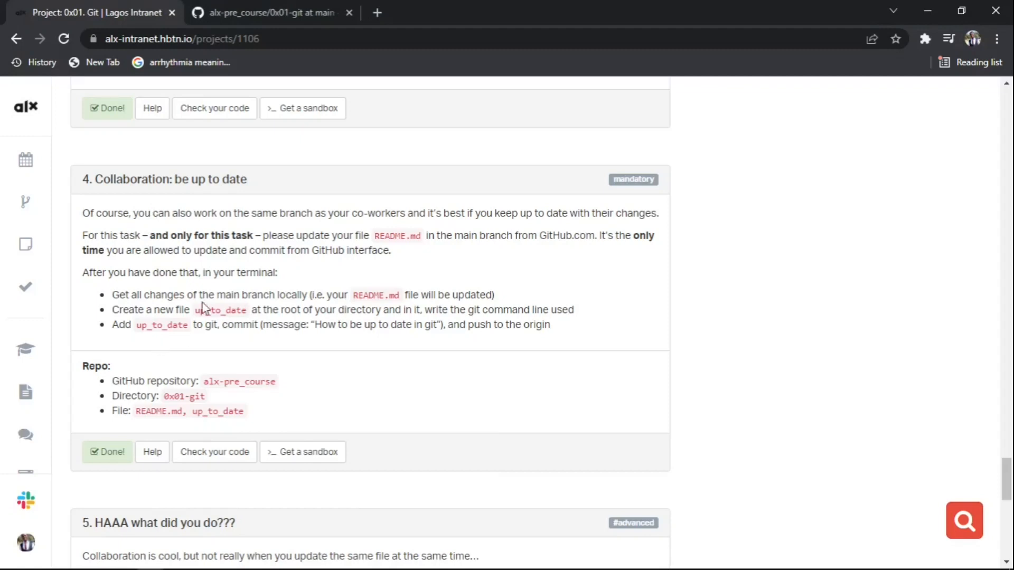
Select the required file name 'up_to_date' in the task 4 text
double_click(201, 310)
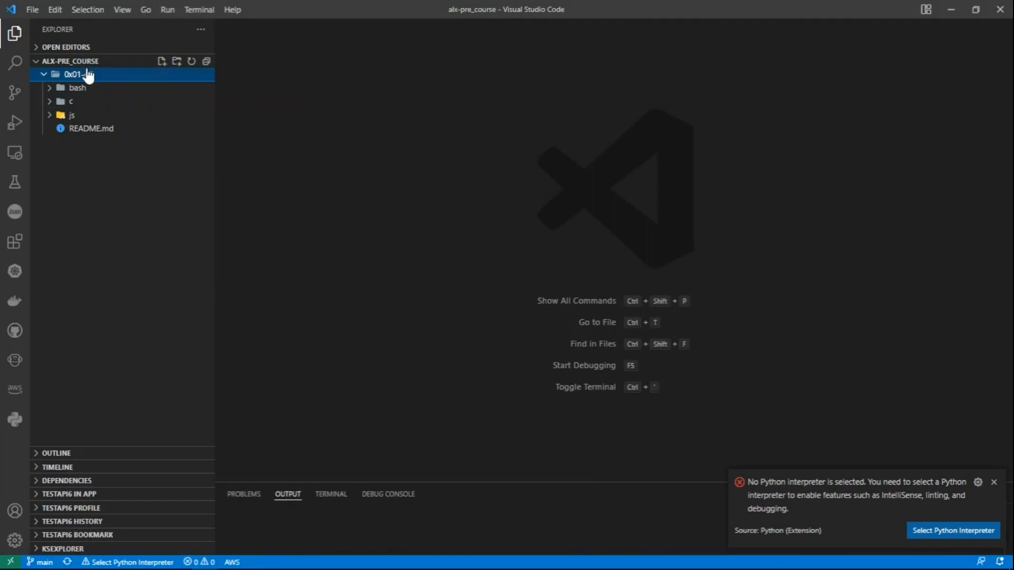
mouse_move(72, 74)
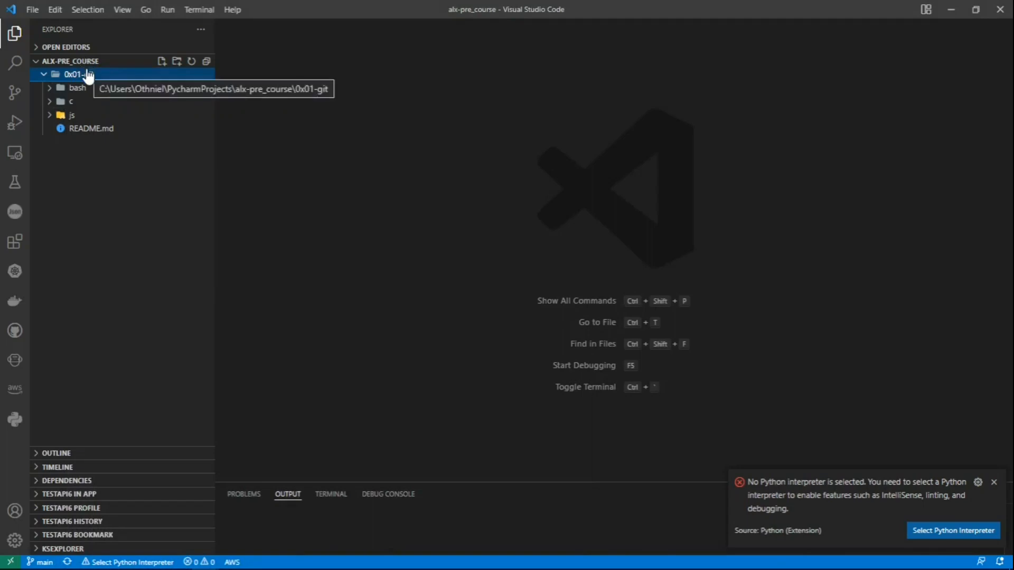
Create a new empty file named 'up_to_date' inside 0x01-git
right_click(73, 74)
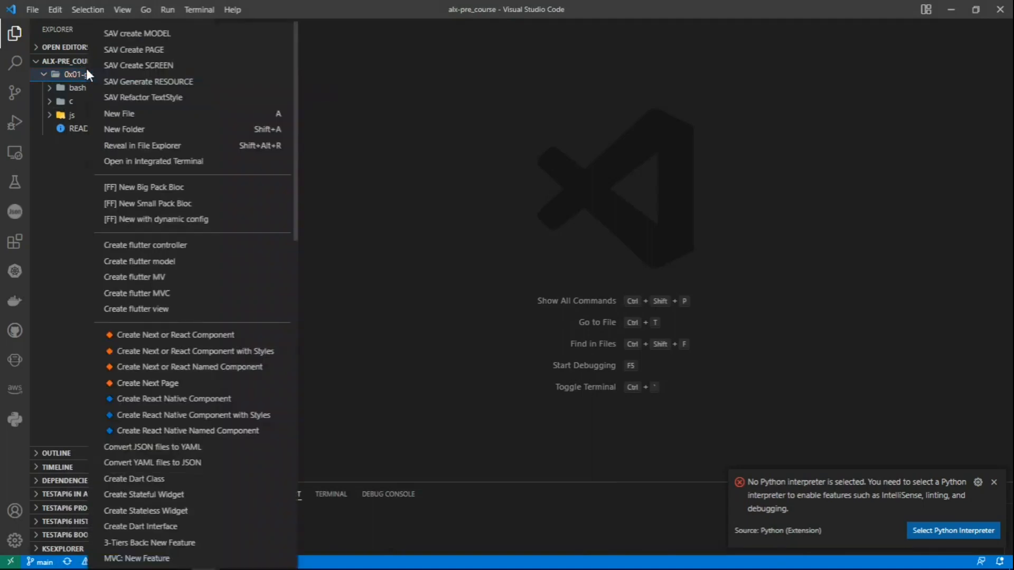
mouse_move(149, 120)
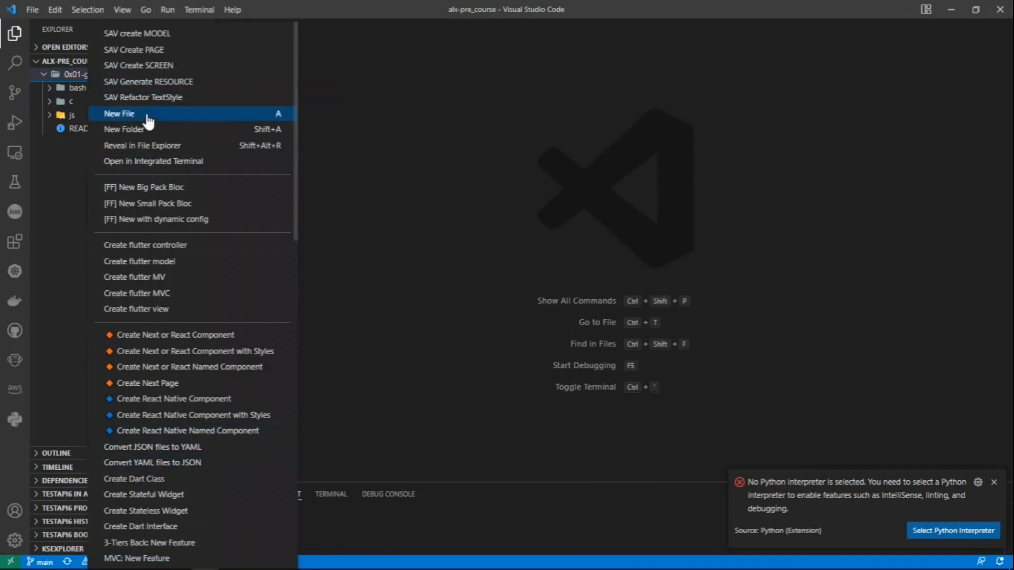
click(119, 113)
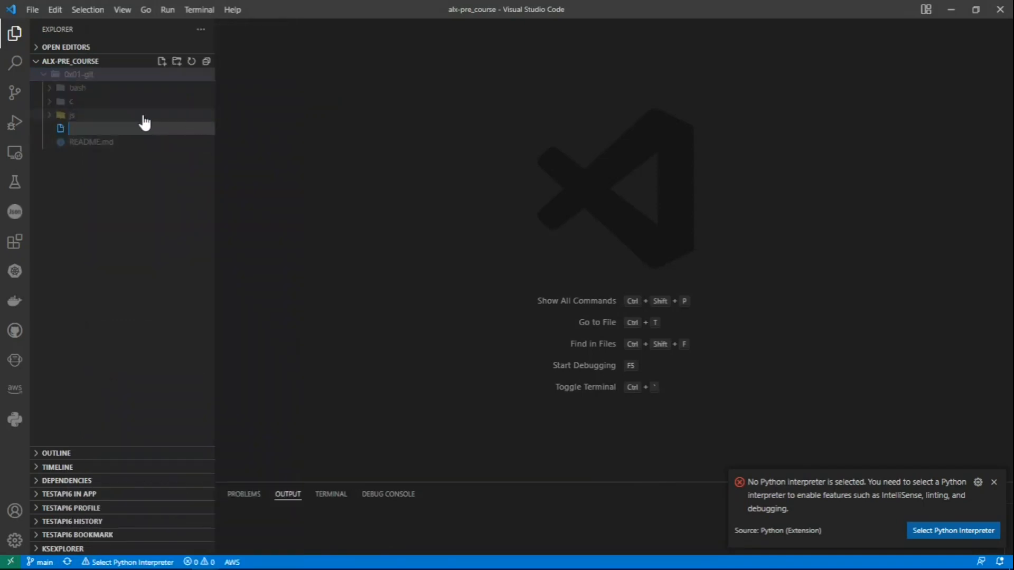
text(up_to_date)
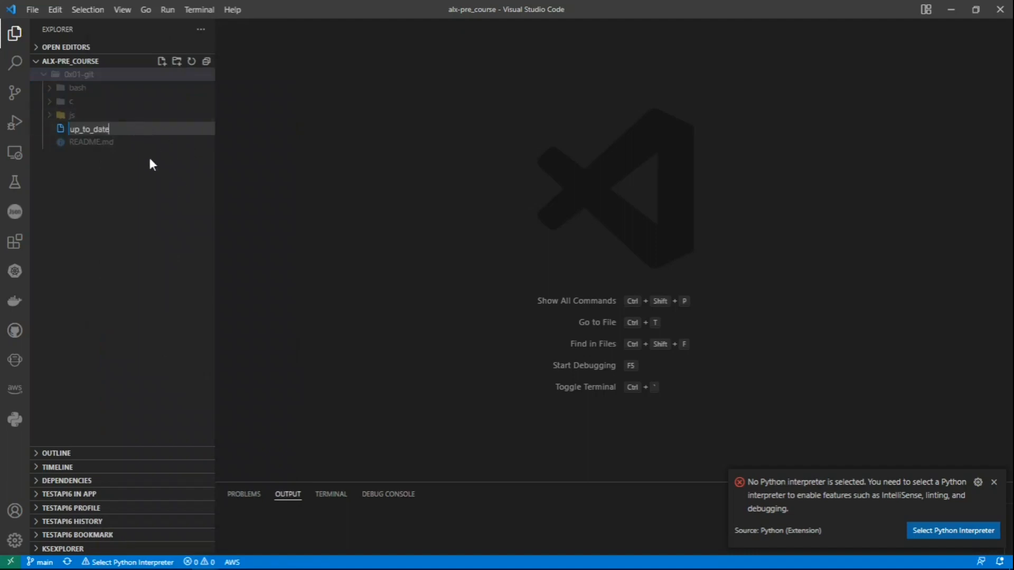
mouse_move(146, 192)
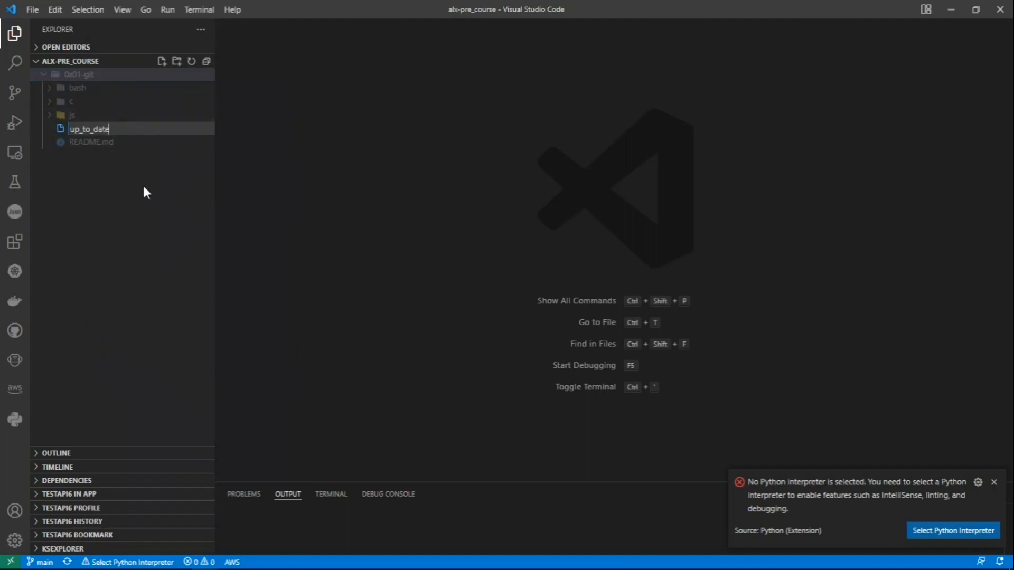
mouse_move(129, 181)
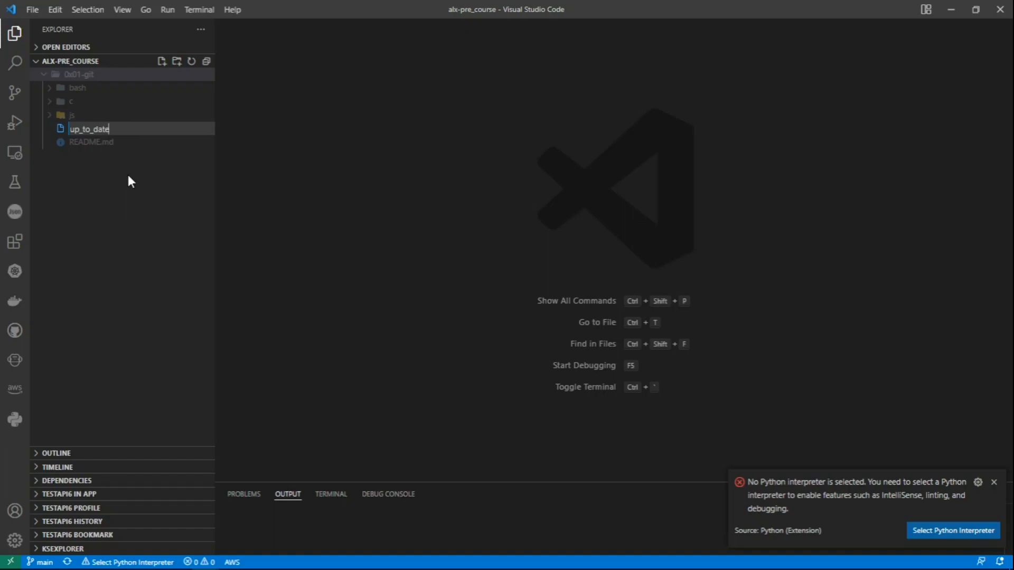
key(Enter)
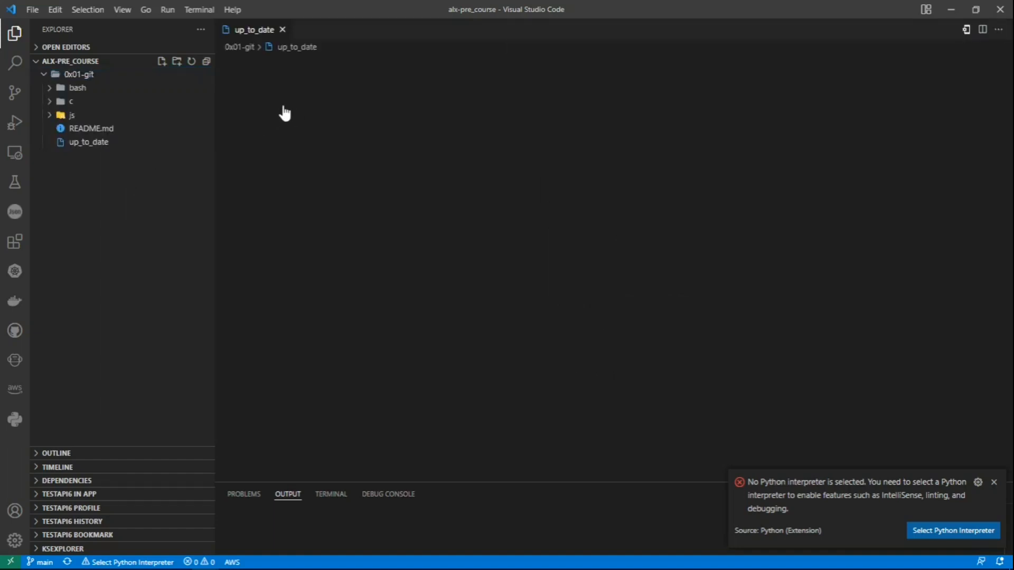
Write "$git add up_to_date" and "$git pull" on two lines in up_to_date and save
click(88, 141)
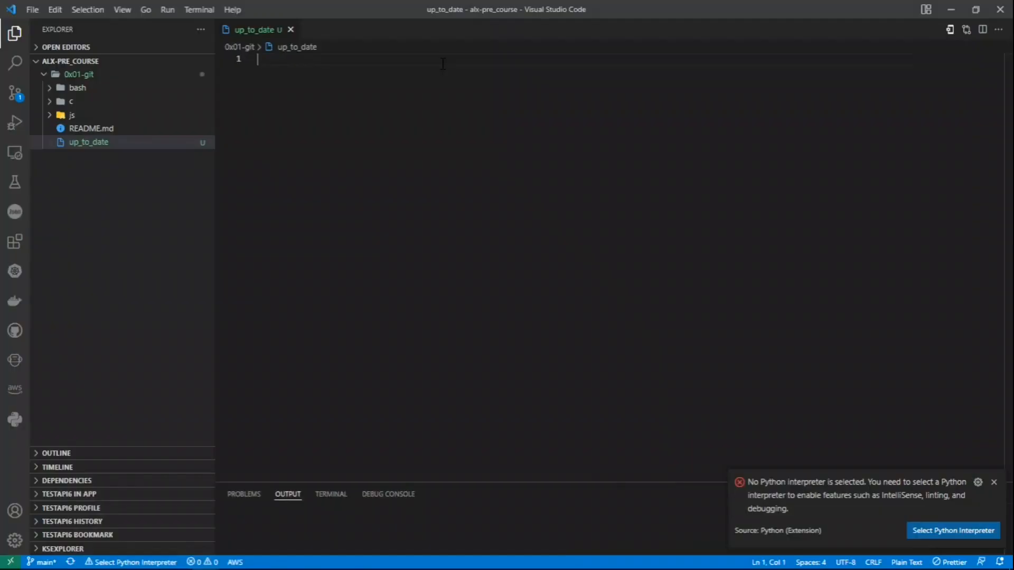
text($)
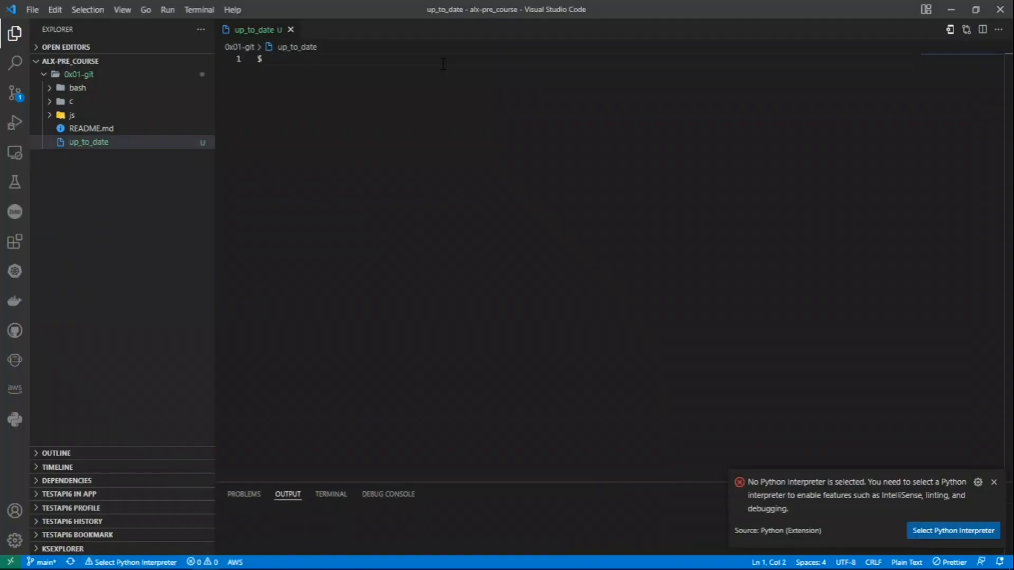
text(git)
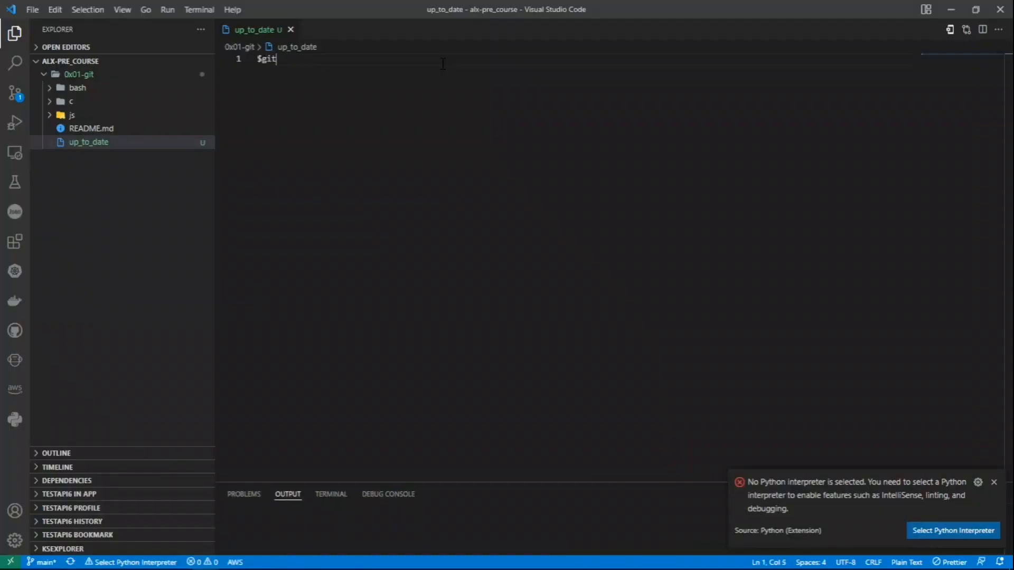
text(add)
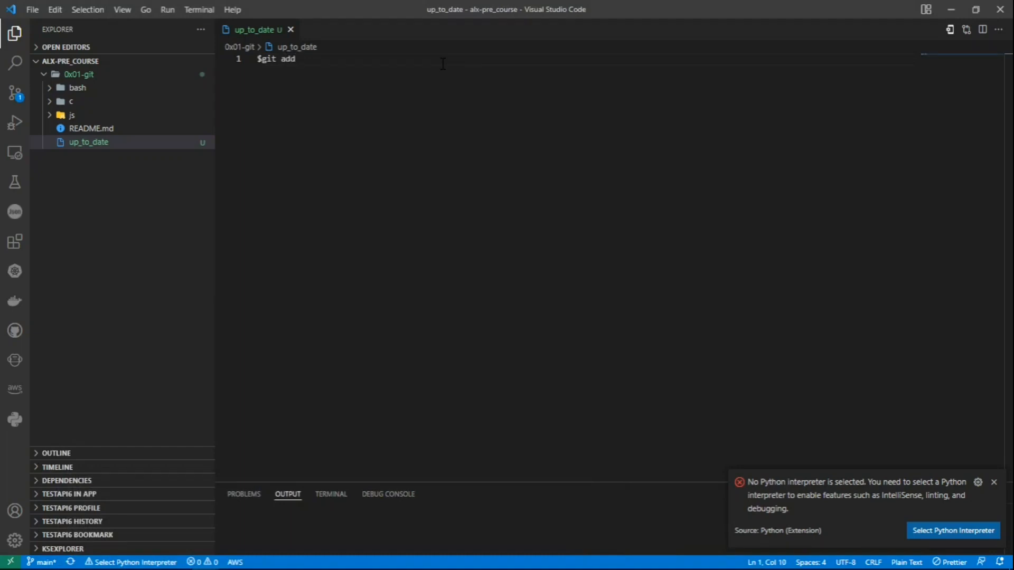
text(up_)
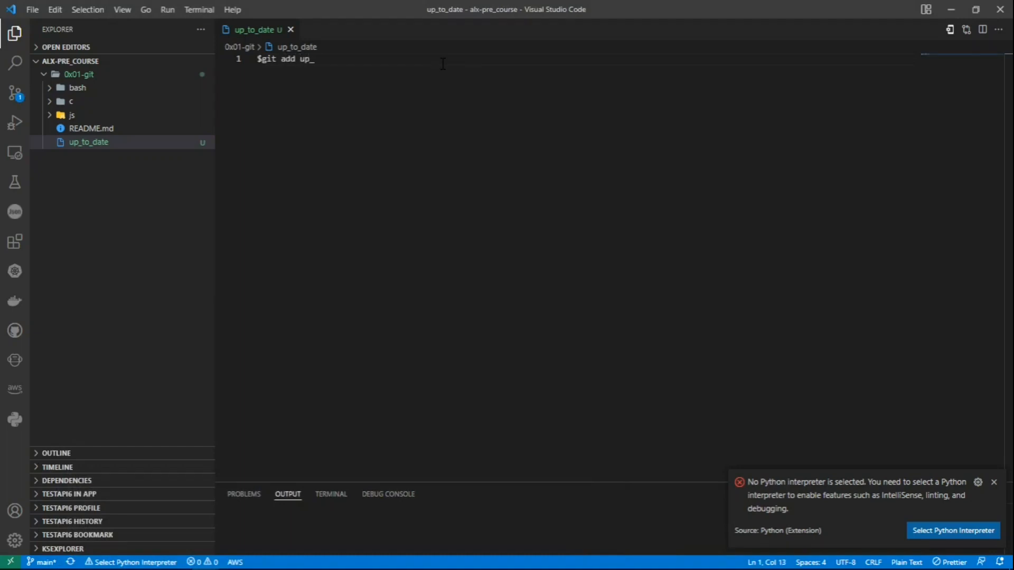
text(to_date)
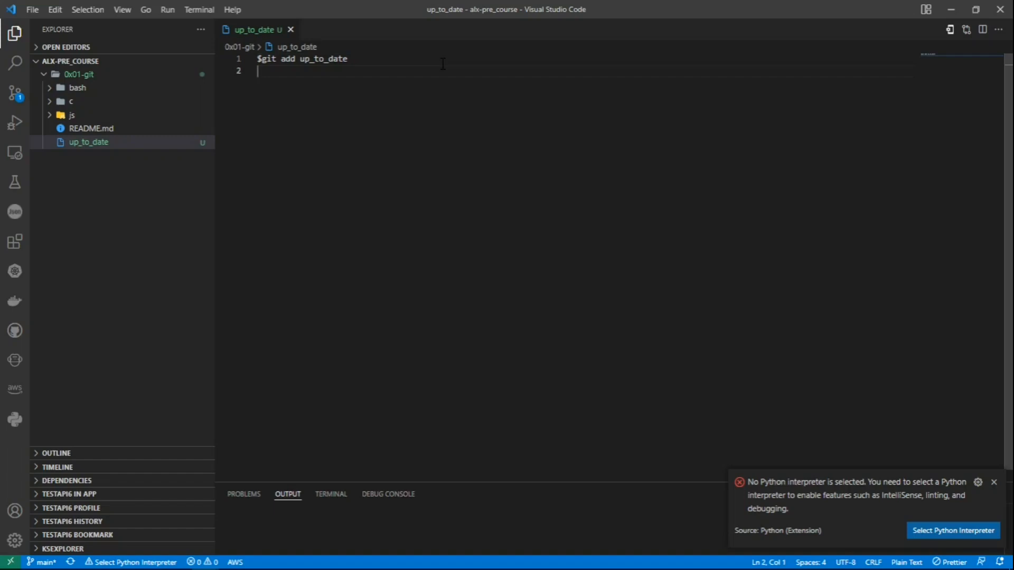
text($git)
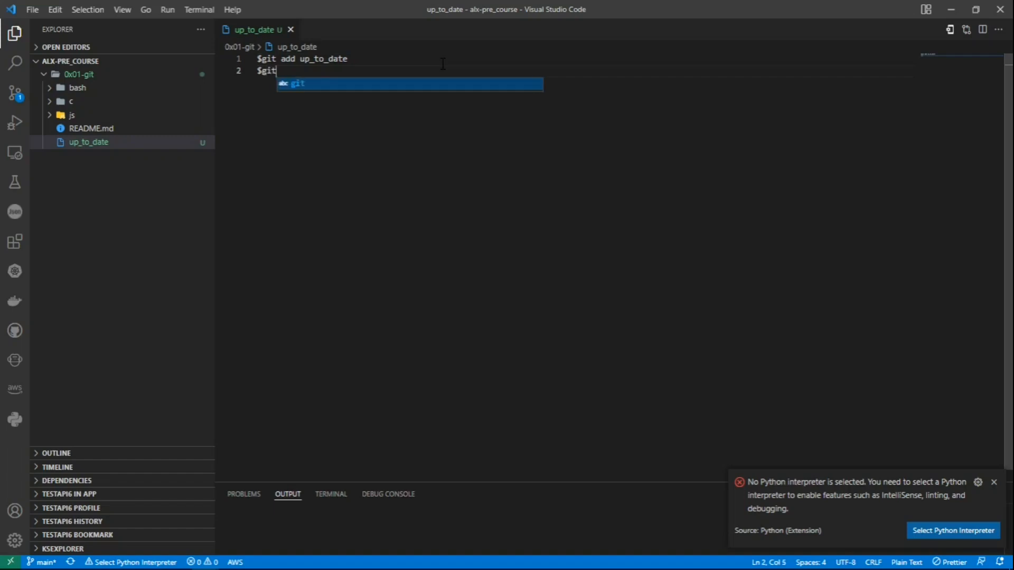
text(pull)
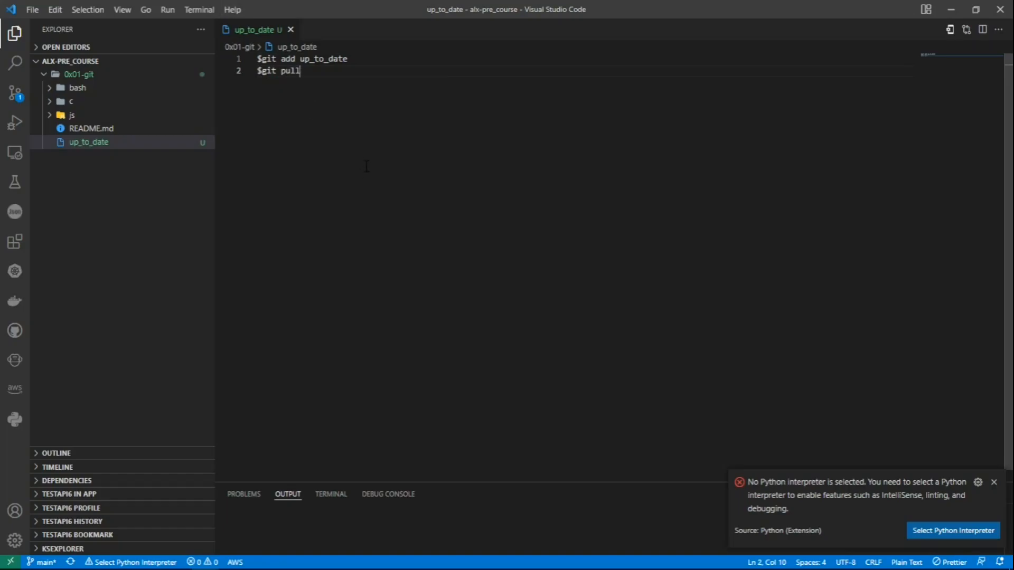
click(643, 559)
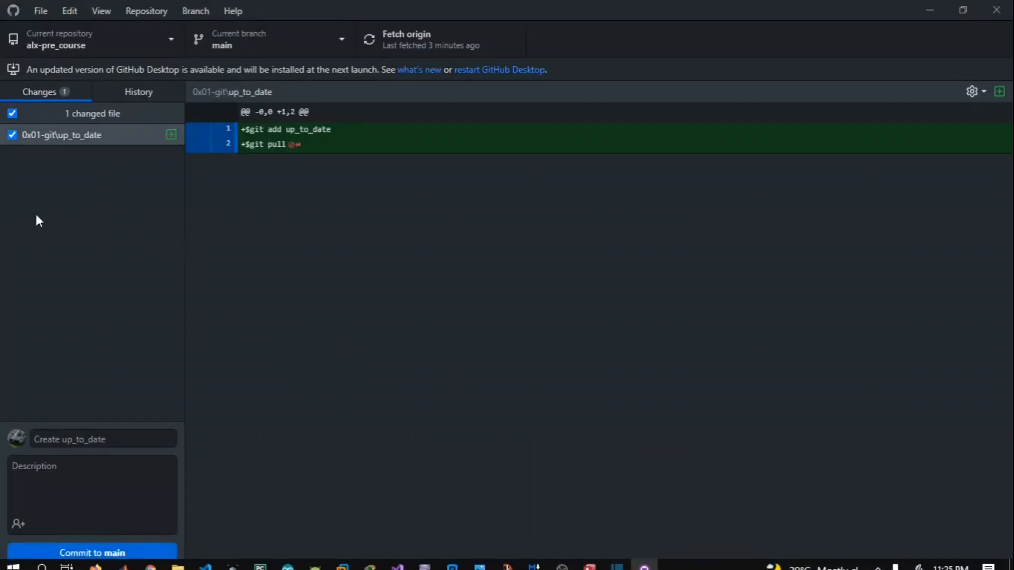
mouse_move(100, 188)
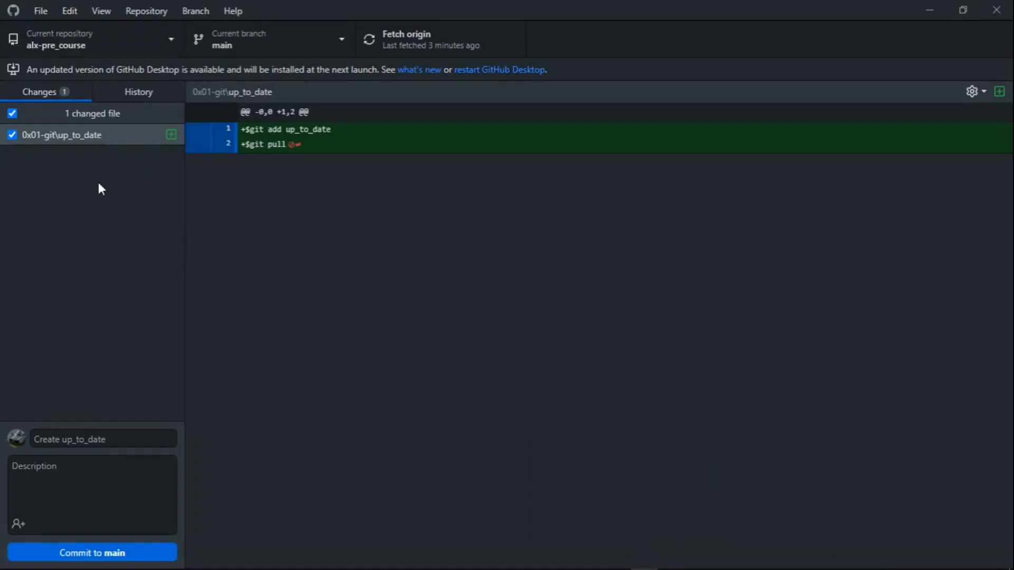
mouse_move(412, 42)
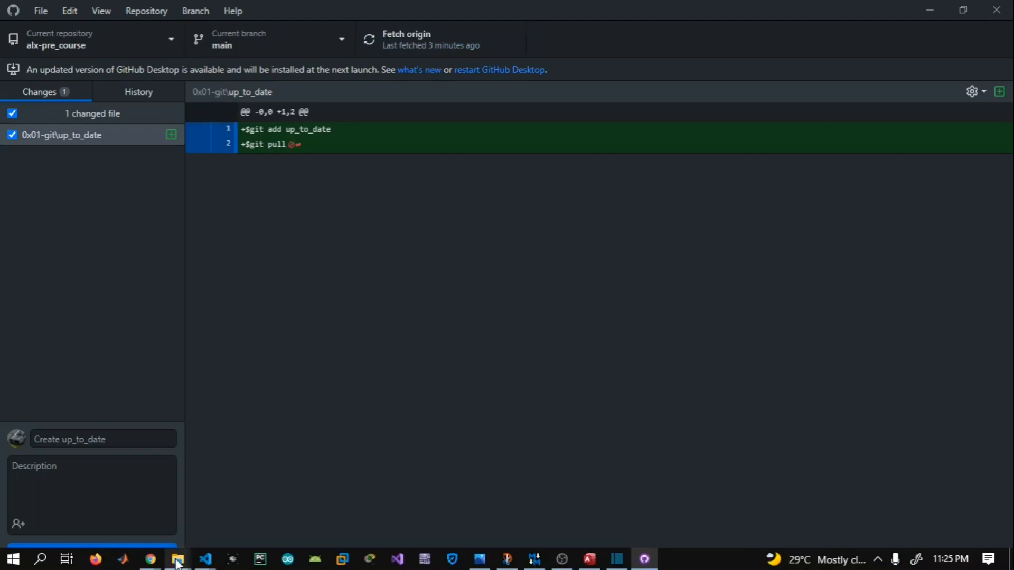
Return to the browser showing task 4's page after reviewing the up_to_date diff
click(177, 559)
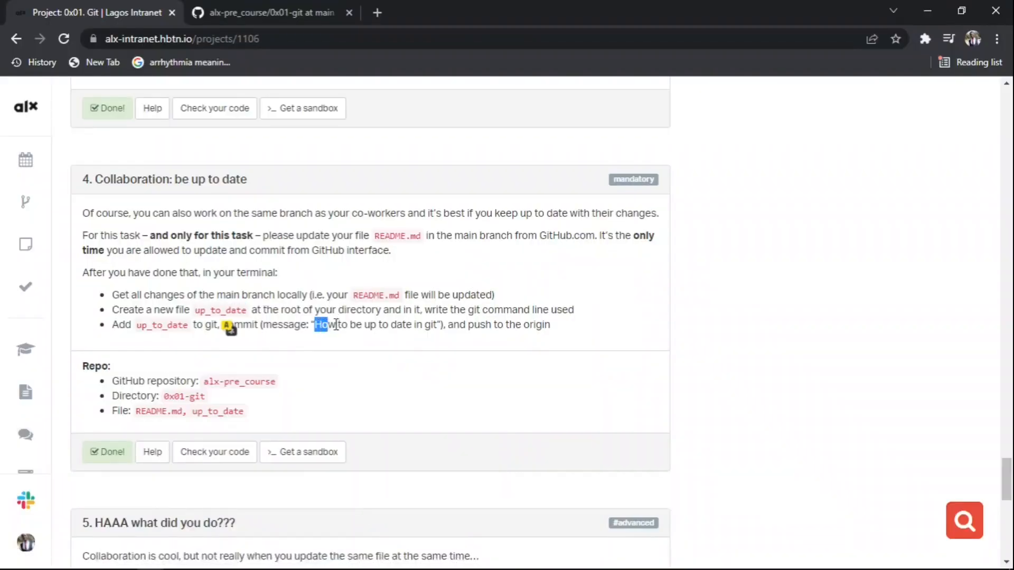
Highlight the commit message "How to be up to date in git" on the task page
drag(314, 324, 438, 324)
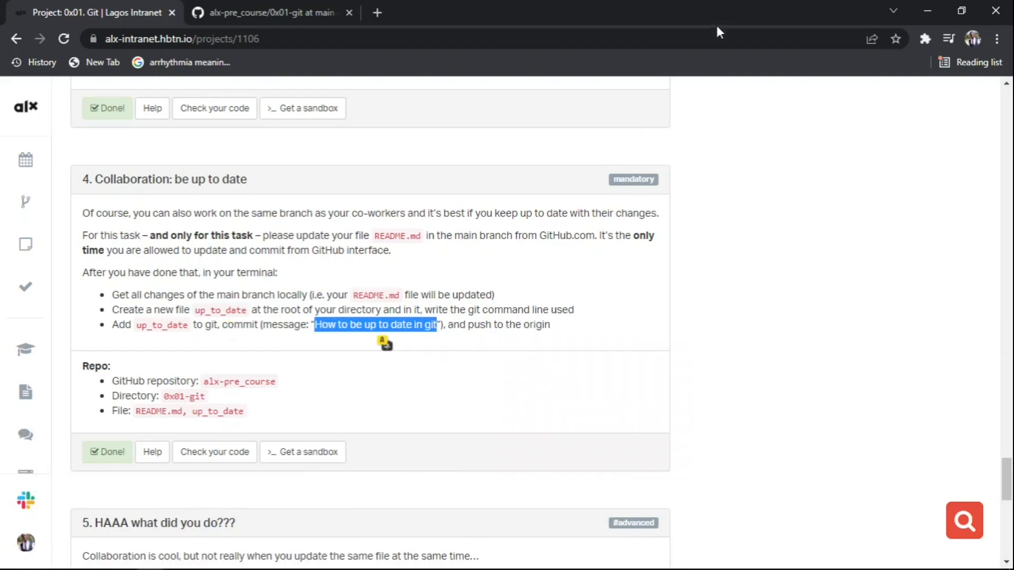
mouse_move(925, 9)
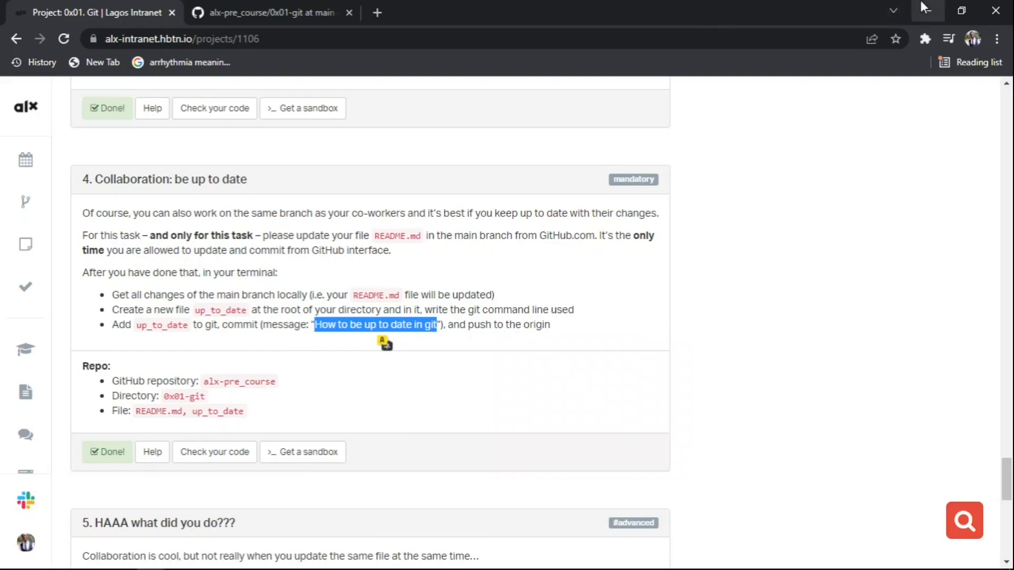
mouse_move(925, 10)
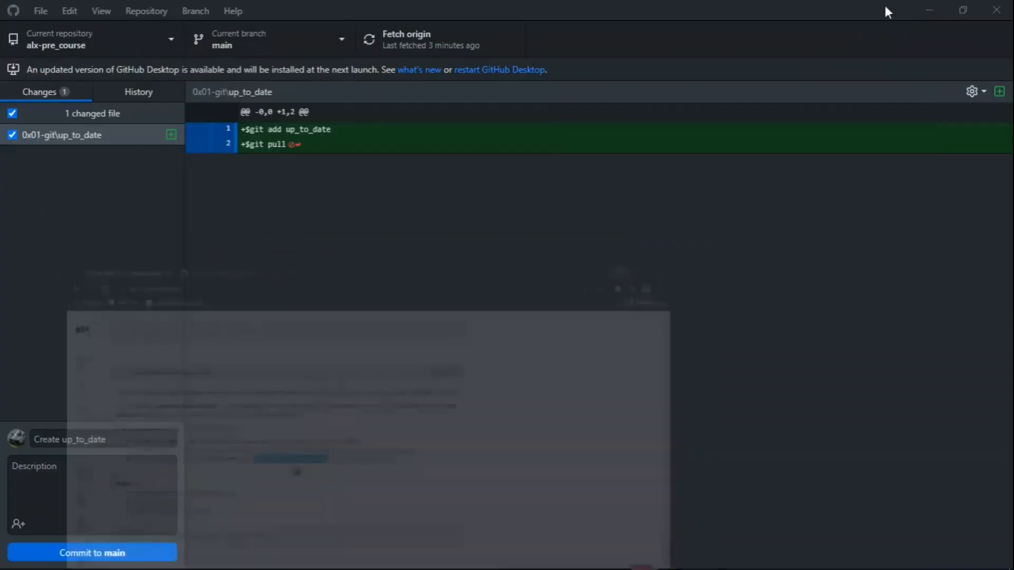
Commit up_to_date to main as "How to be up to date in git" and push to origin
click(103, 439)
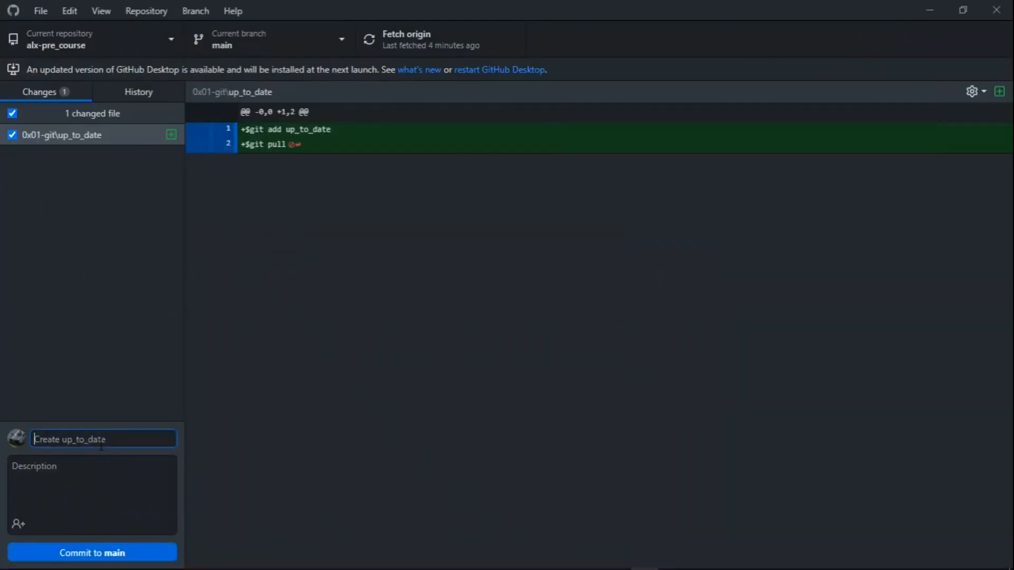
text(How to be up to date in git)
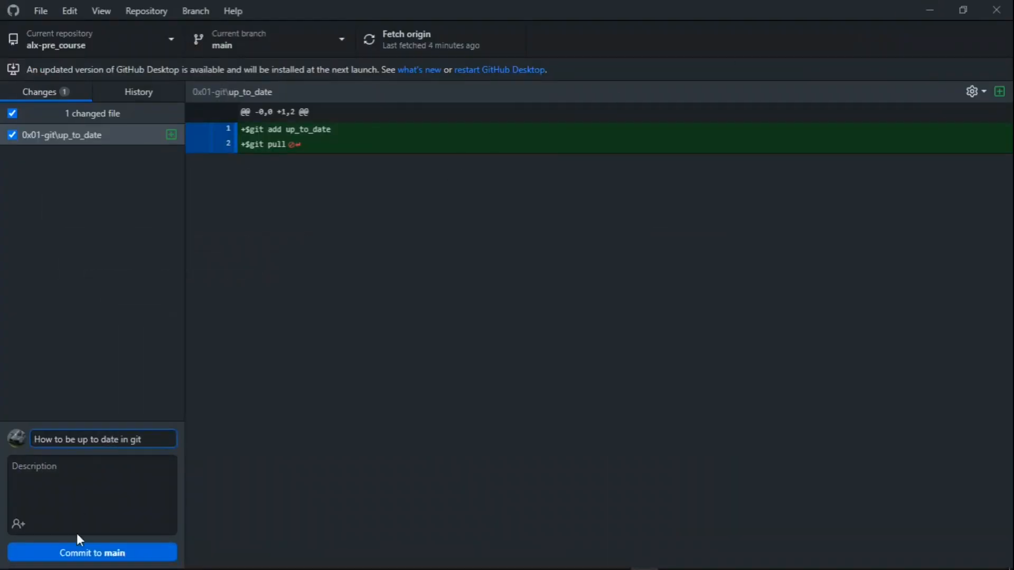
click(92, 553)
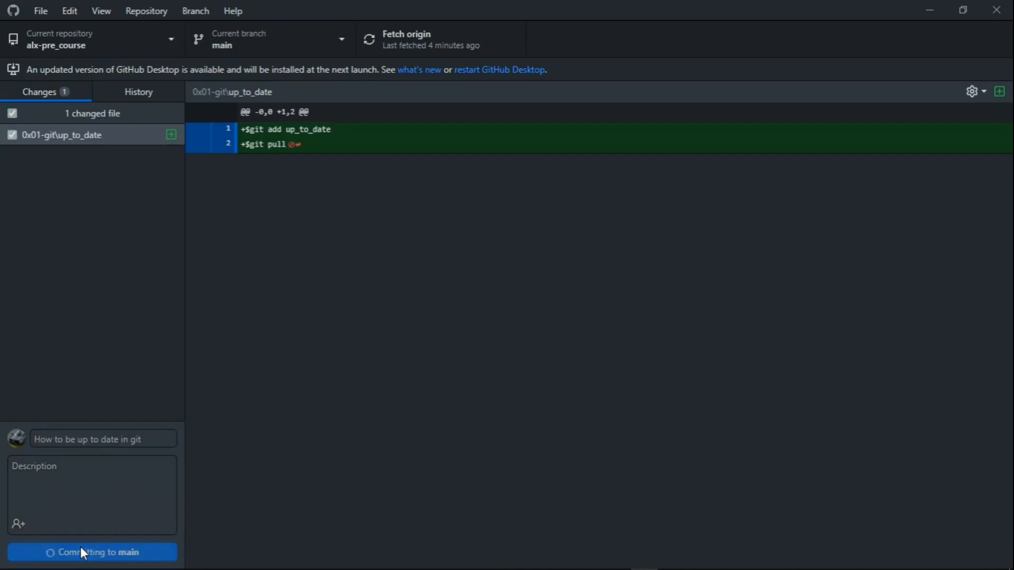
click(91, 552)
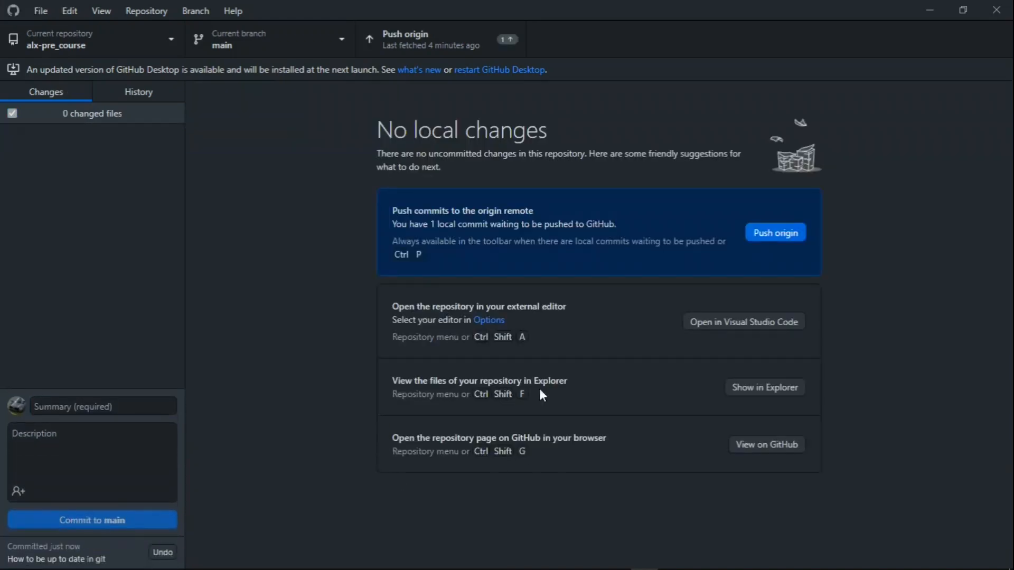
click(775, 232)
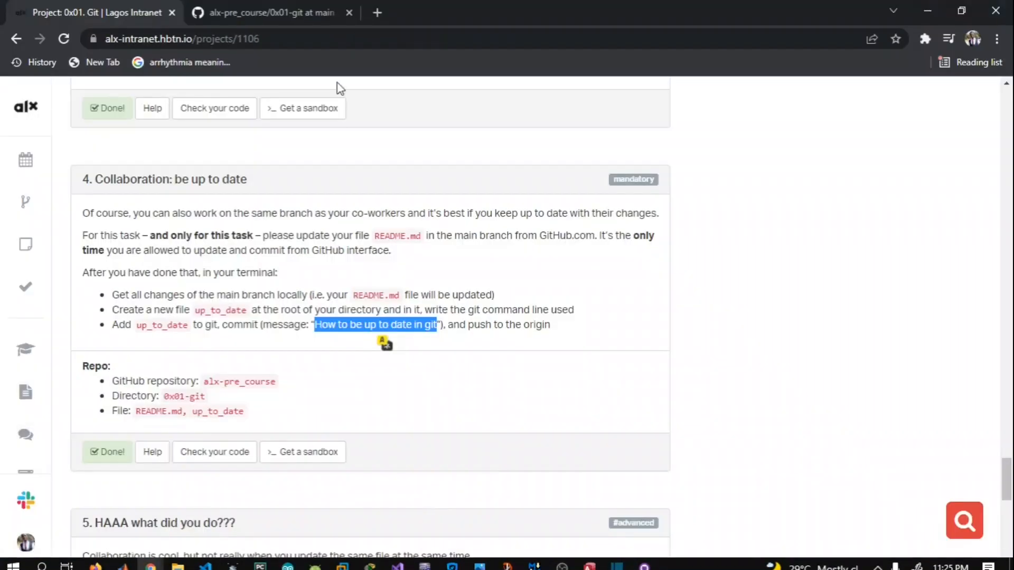
Reload the GitHub repository, view the pushed up_to_date file, and return to 0x01-git
click(272, 11)
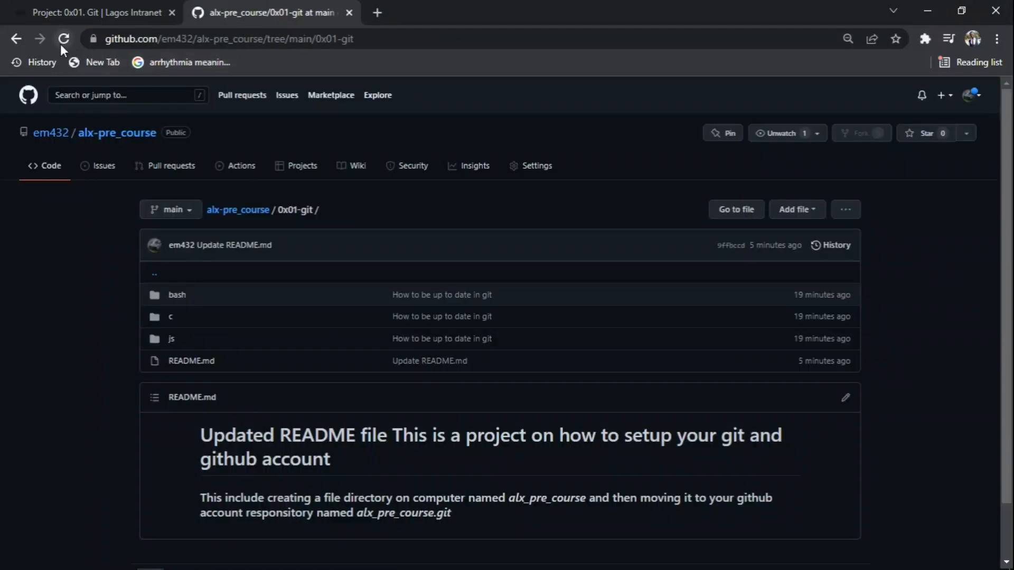
click(63, 39)
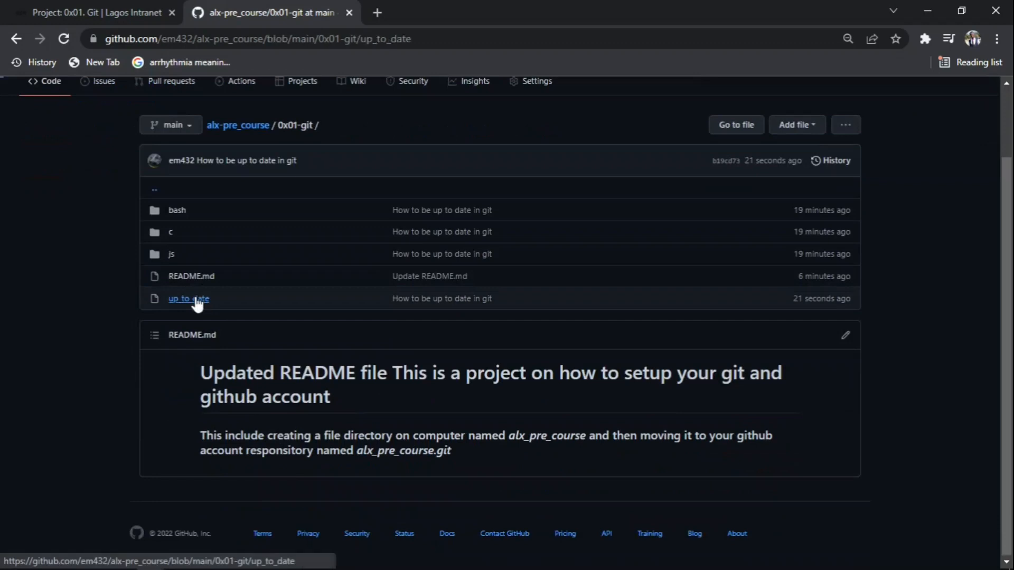
click(188, 297)
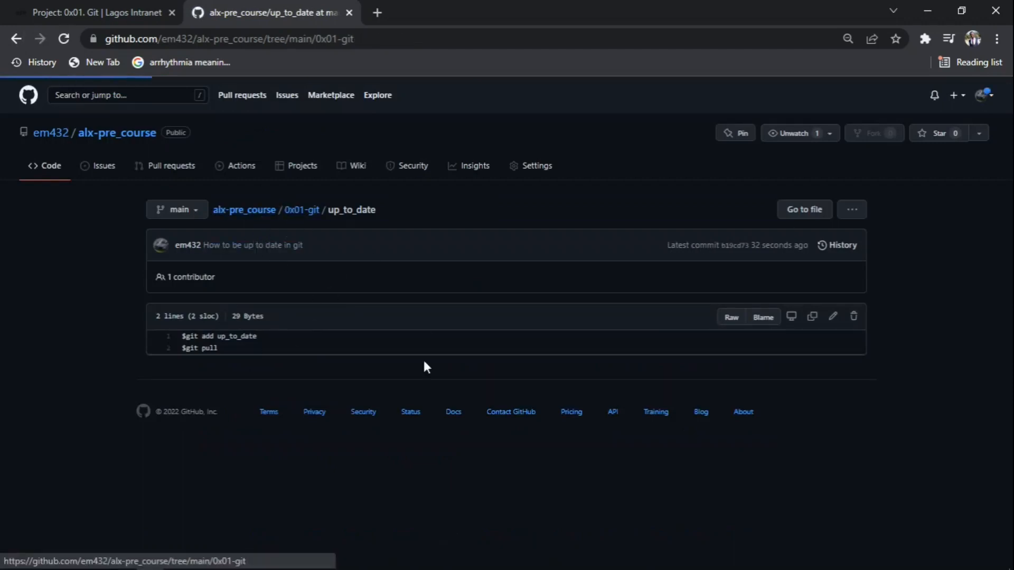
click(301, 209)
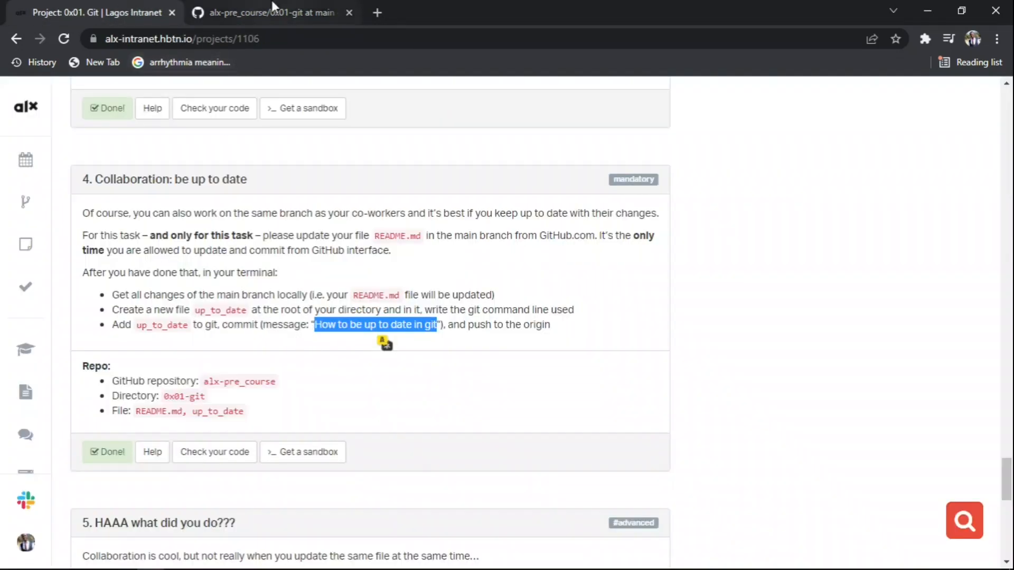
mouse_move(303, 452)
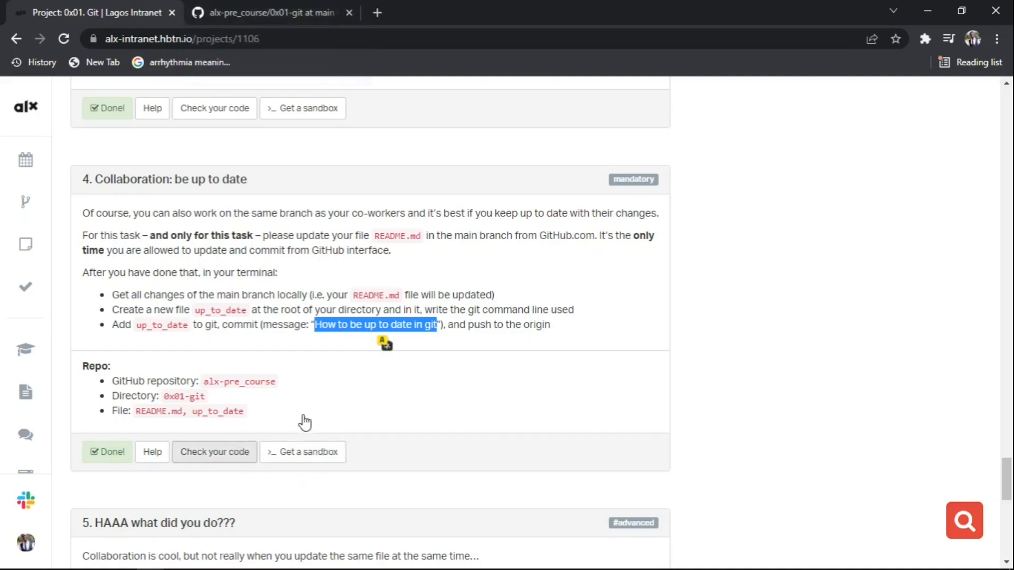
Run "Check your code" for task 4 to get all tests passing
click(214, 451)
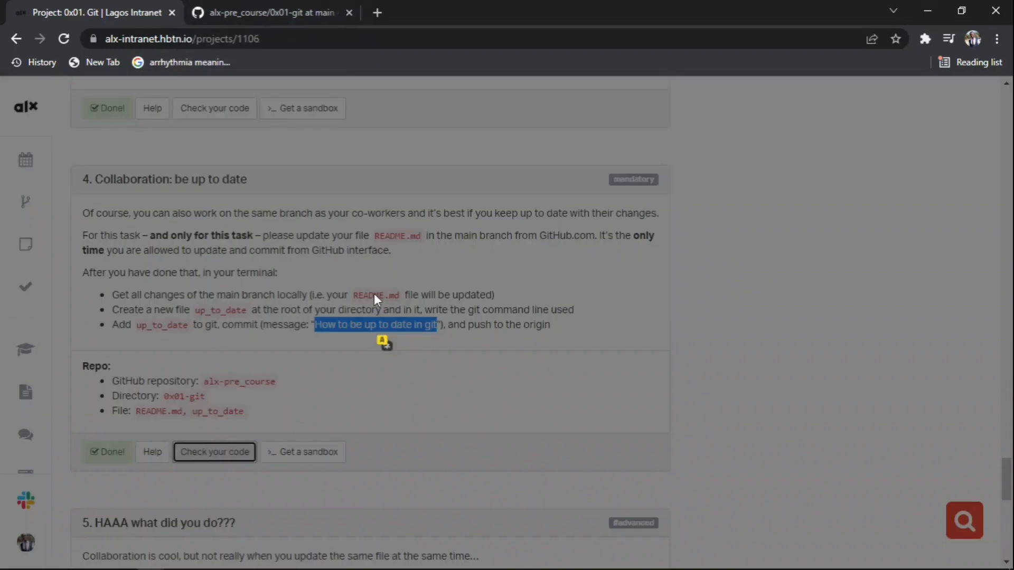
click(214, 452)
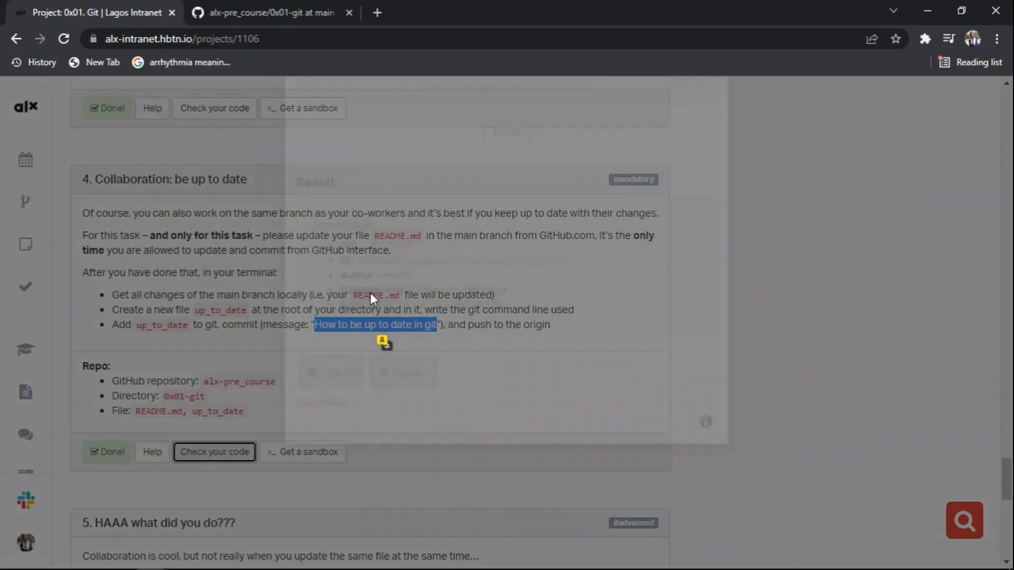
click(214, 451)
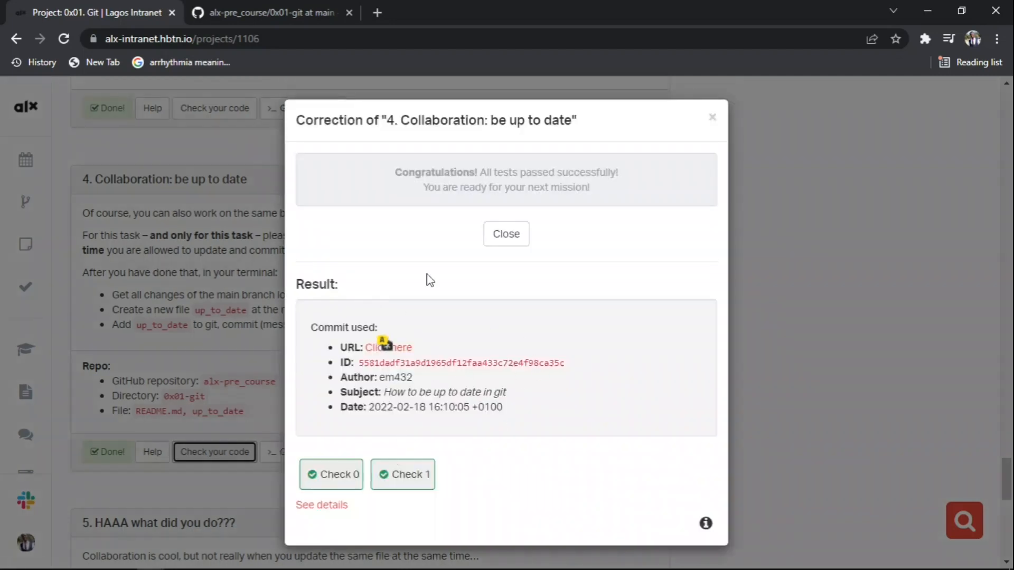